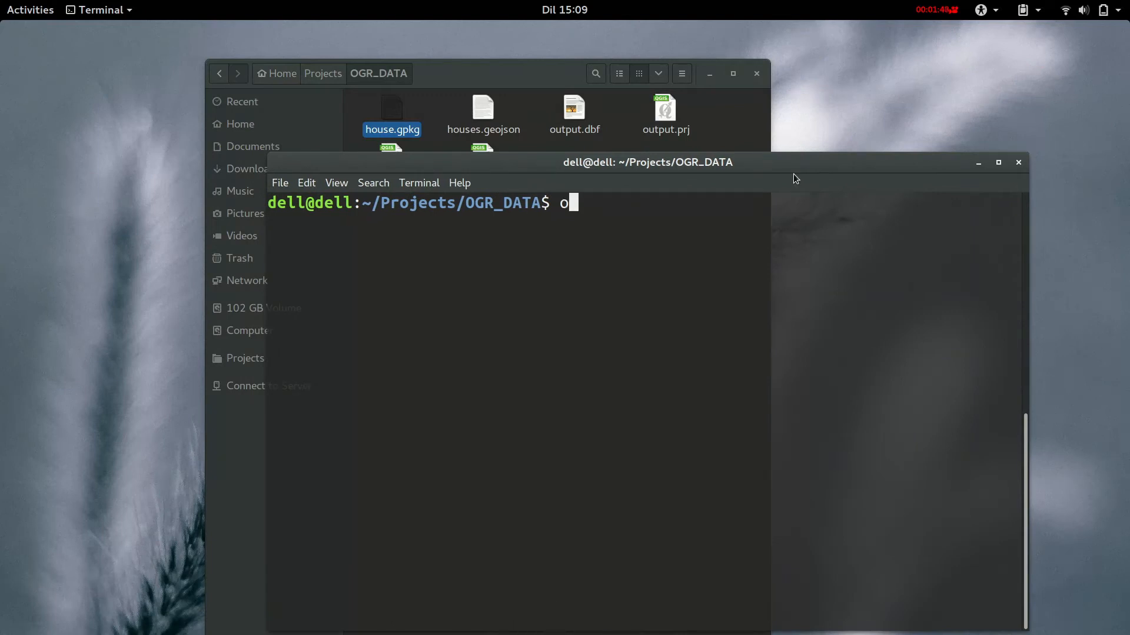
Abandon the partially typed ogr2ogr -s_srs command with Ctrl+C.
{"action": "type", "text": "gr2ogr"}
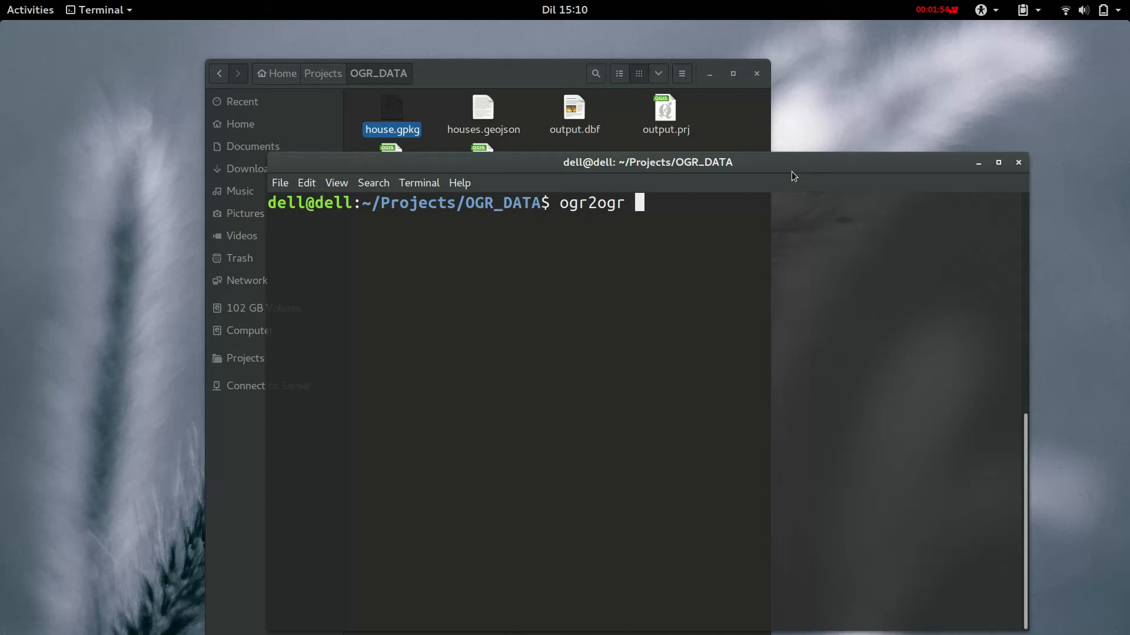
{"action": "type", "text": "\\"}
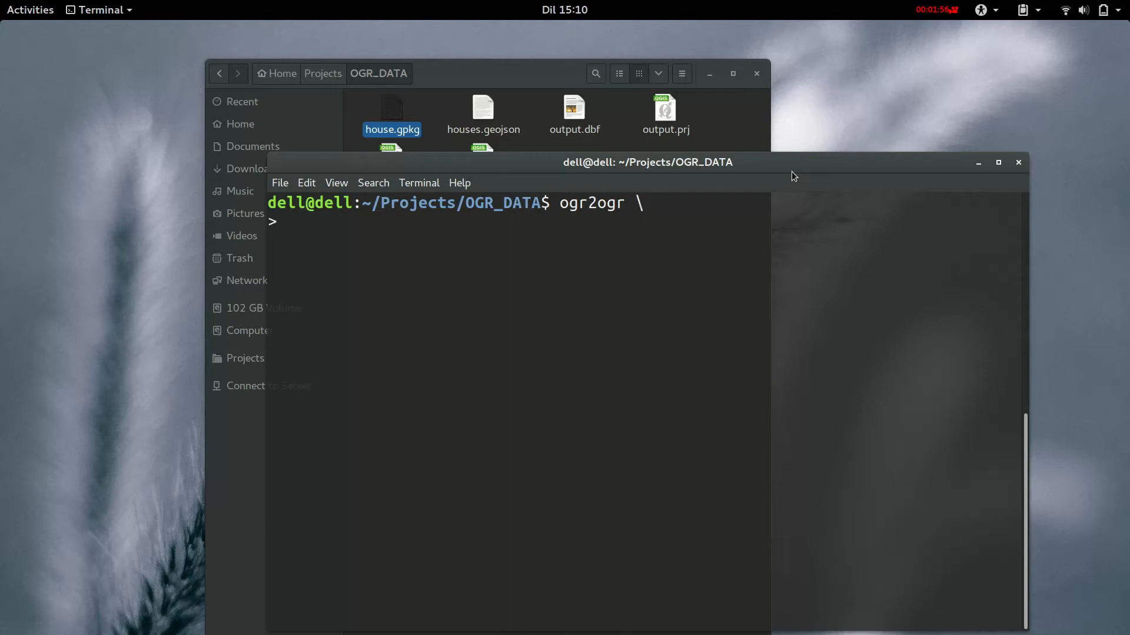
{"action": "type", "text": "s_r"}
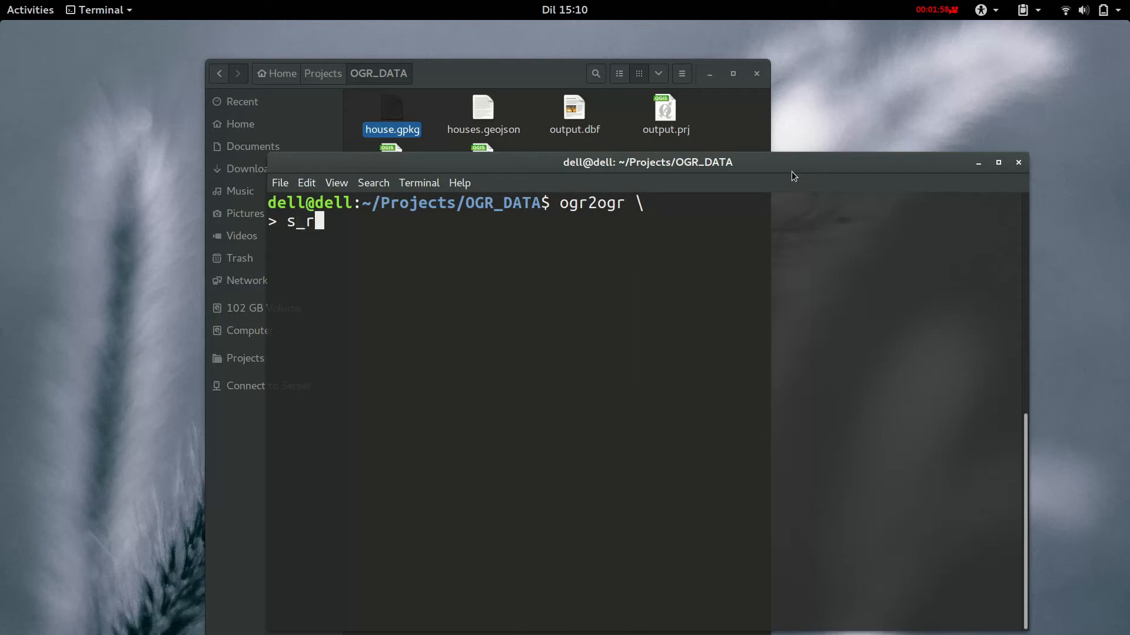
{"action": "type", "text": "s"}
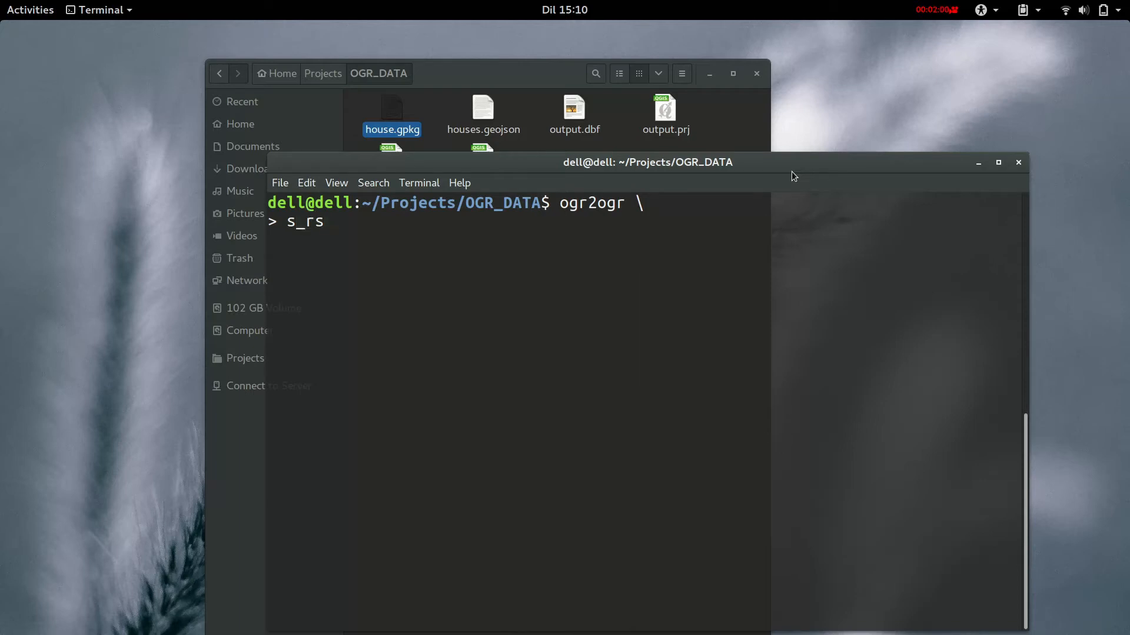
{"action": "key", "text": "ctrl+c"}
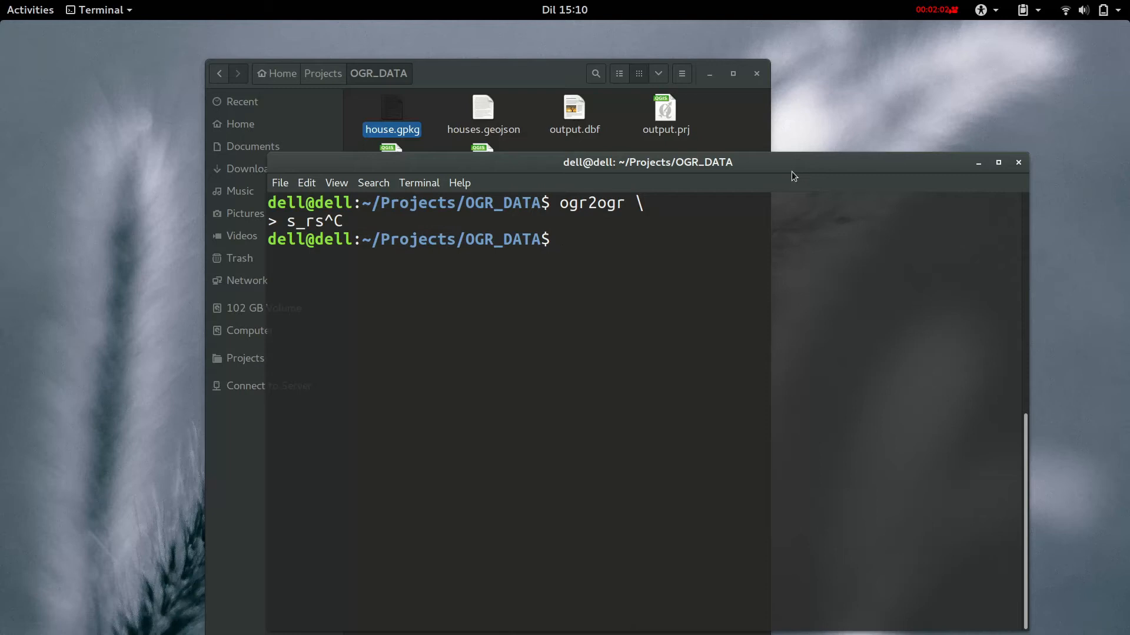
Run ogrinfo on house.gpkg using its full path dragged in from Files.
{"action": "type", "text": "ogr"}
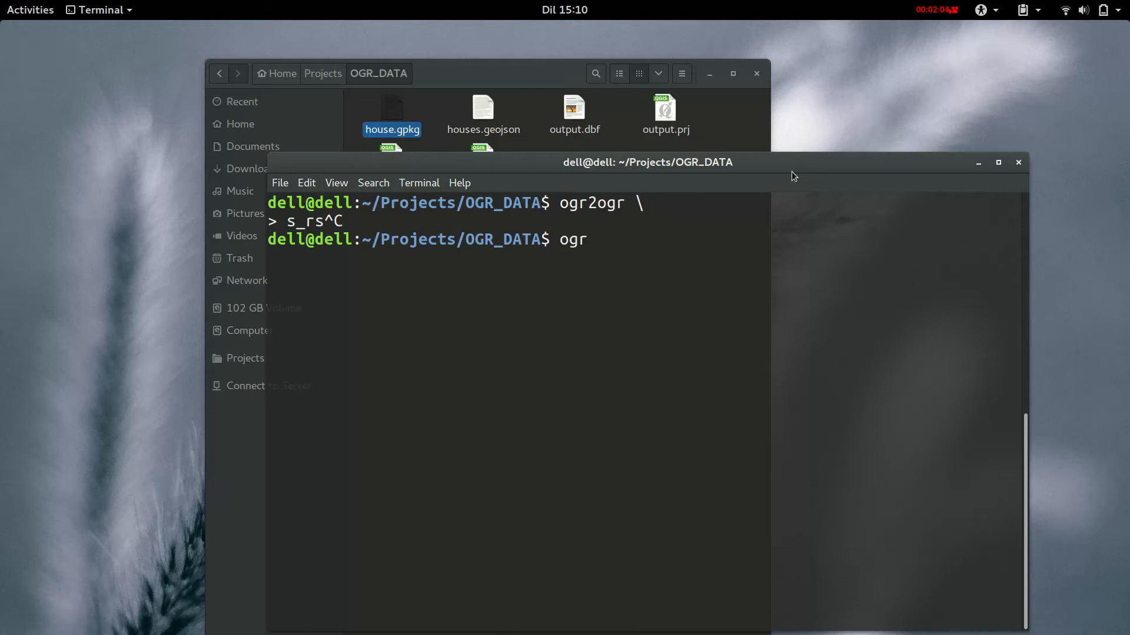
{"action": "type", "text": "info"}
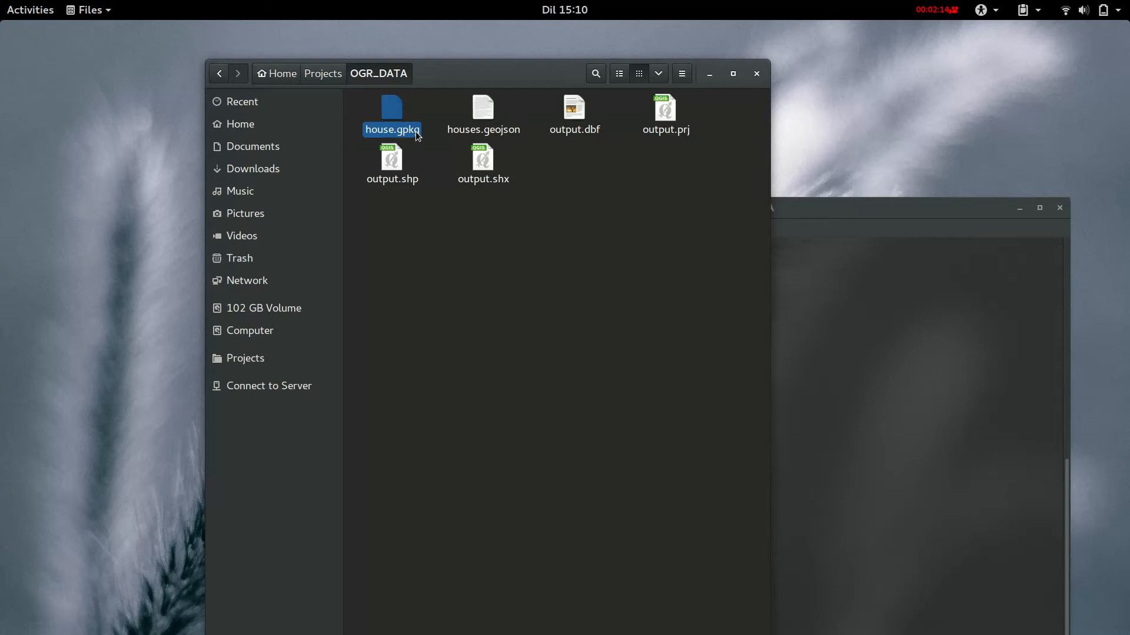
{"action": "left_click_drag", "start_coordinate": [391, 116], "coordinate": [846, 282]}
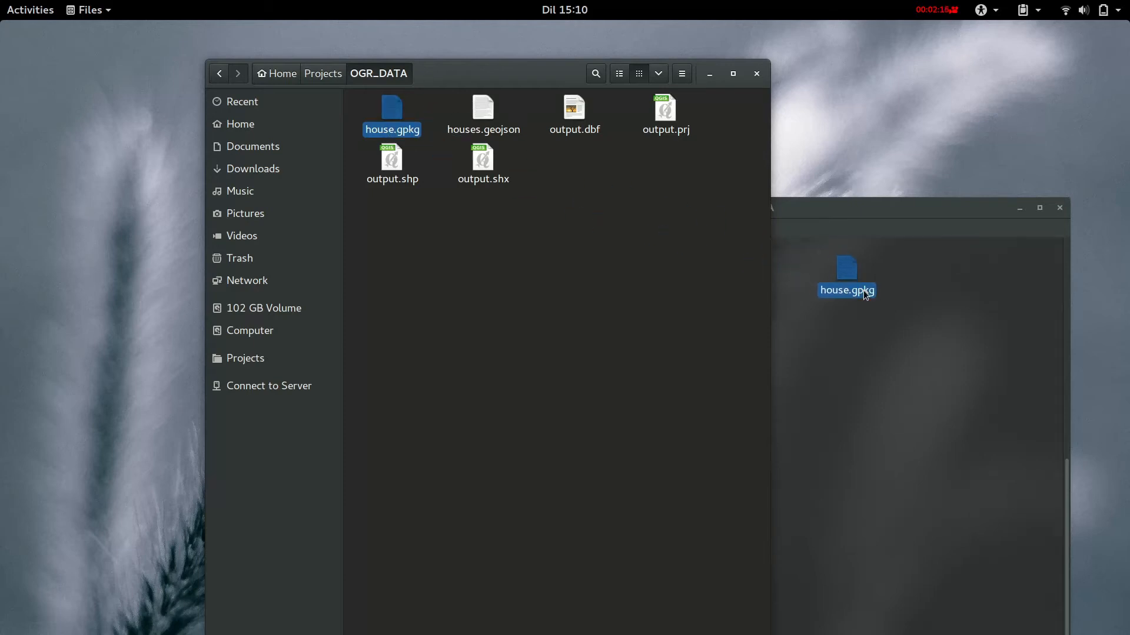
{"action": "key", "text": "Return"}
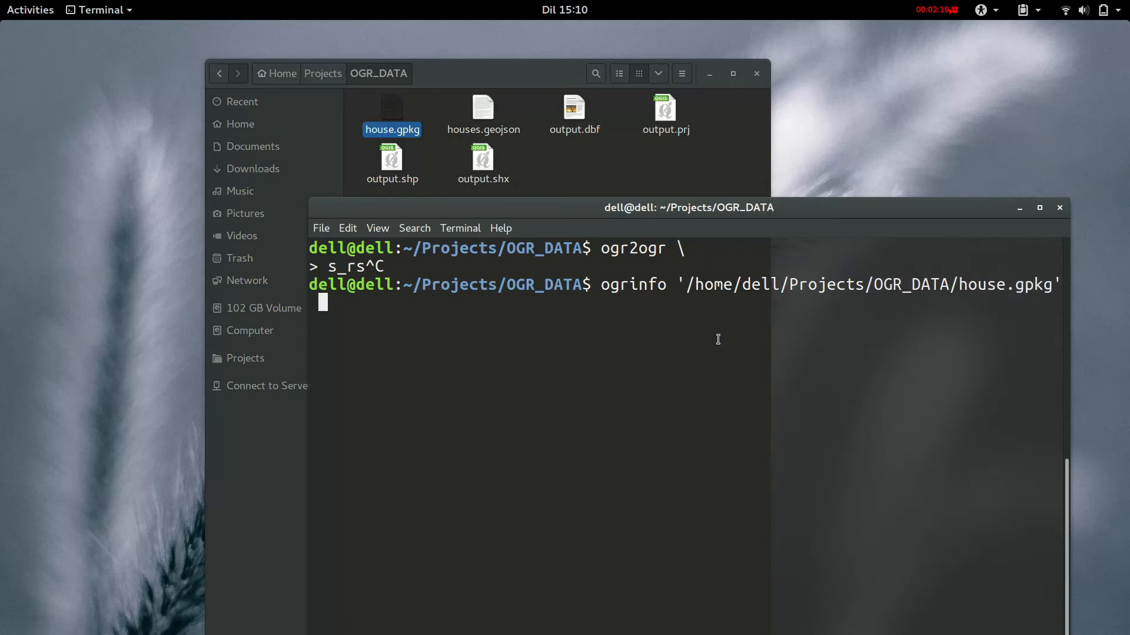
Run 'ogrinfo house.gpkg' to list its layers.
{"action": "type", "text": "ojects/OGR_DATA$ o"}
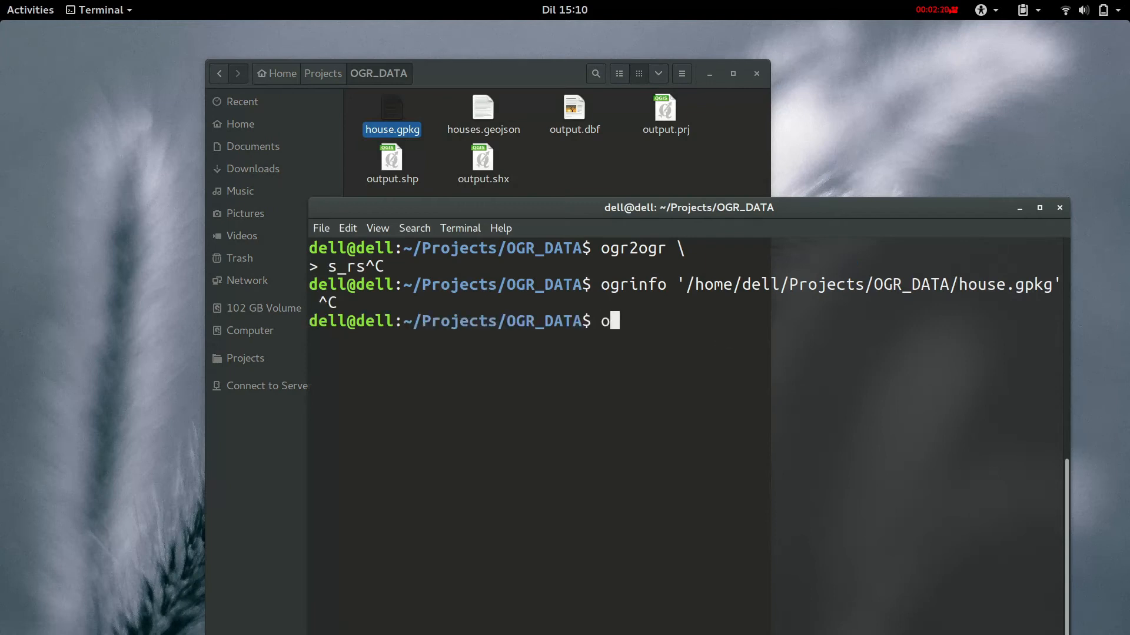
{"action": "type", "text": "grinfo house"}
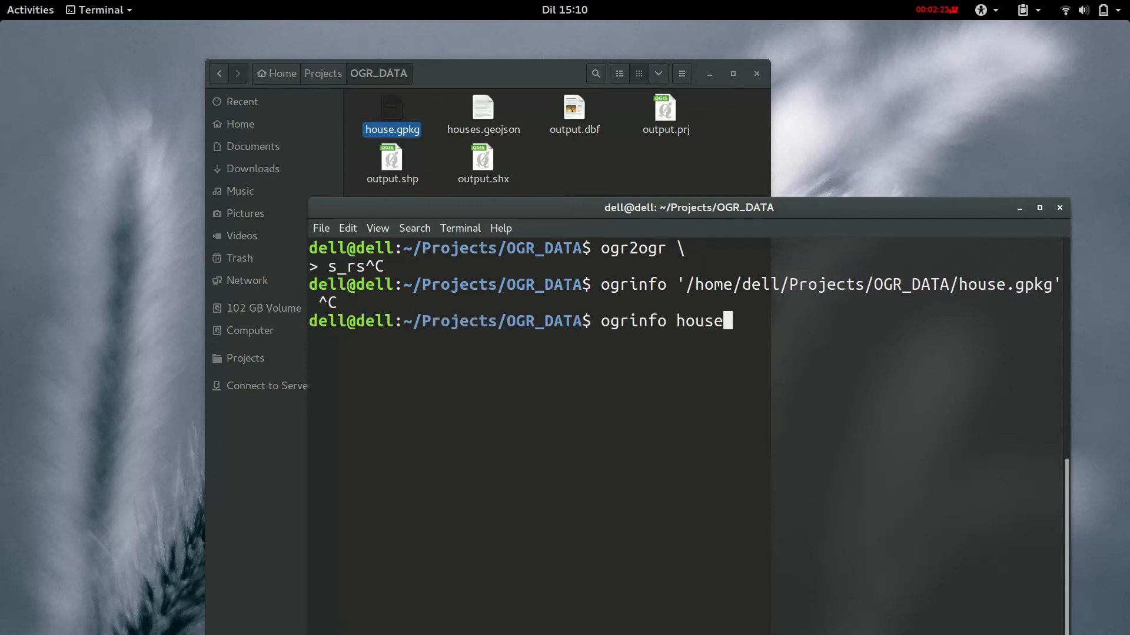
{"action": "type", "text": ".g"}
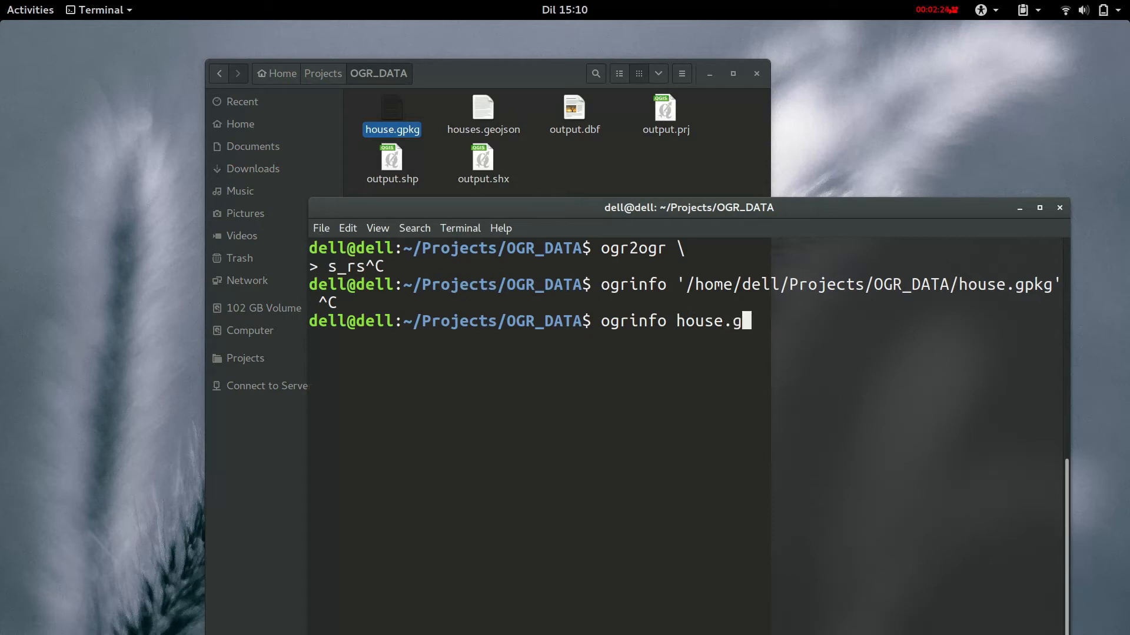
{"action": "key", "text": "Backspace"}
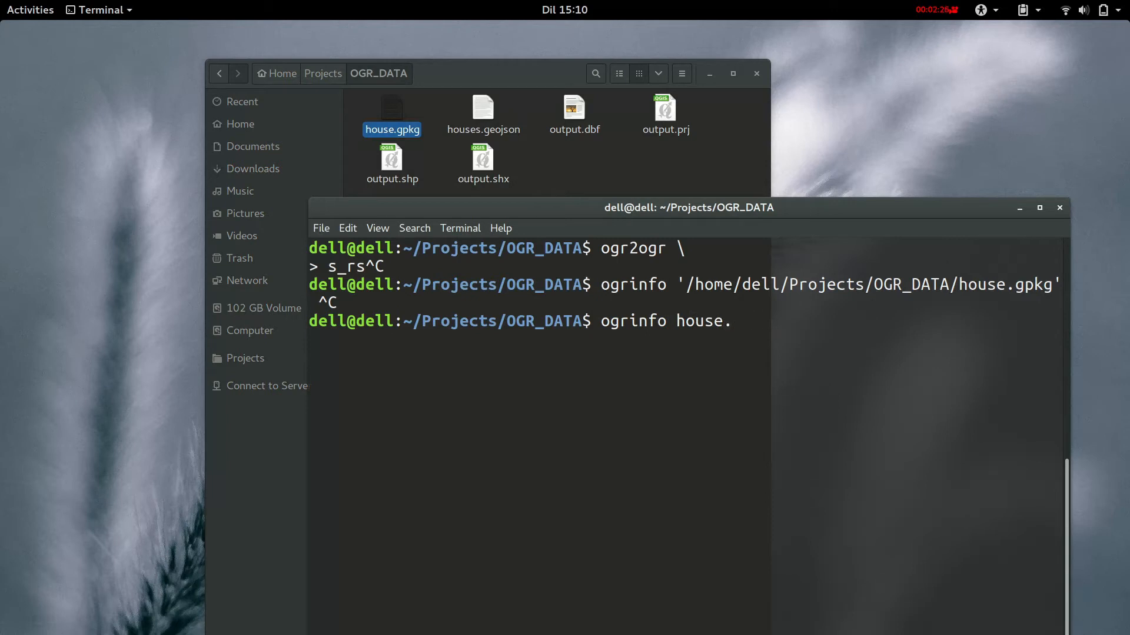
{"action": "key", "text": "Return"}
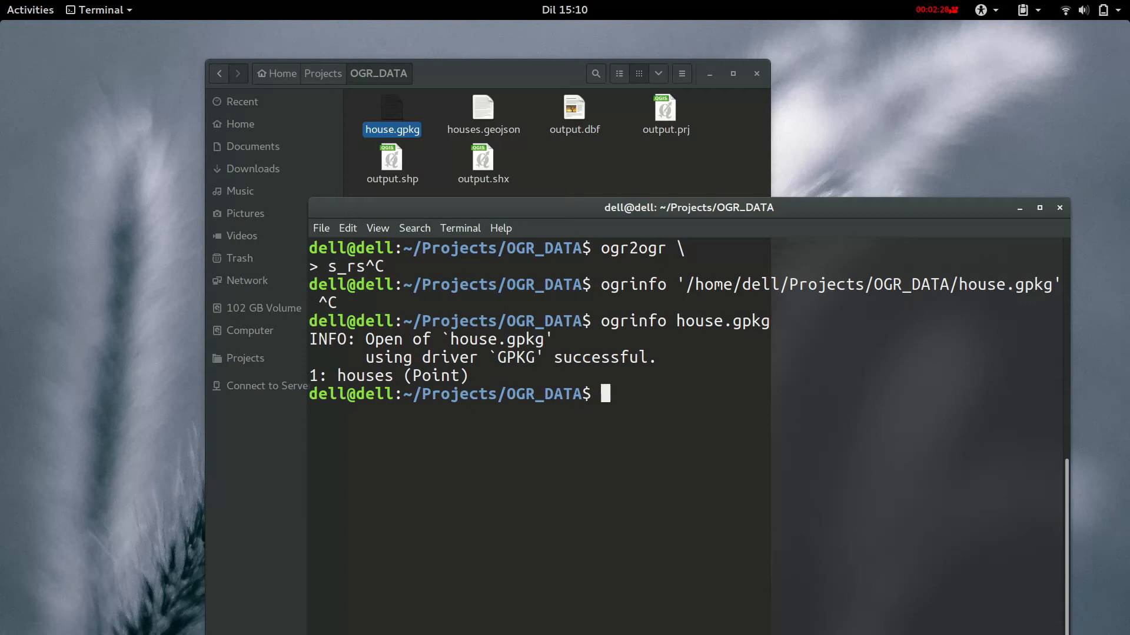
Run 'ogrinfo -so house.gpkg houses' to show the layer summary with 20 points in EPSG 4326.
{"action": "type", "text": "ogrinfo house.gpkg"}
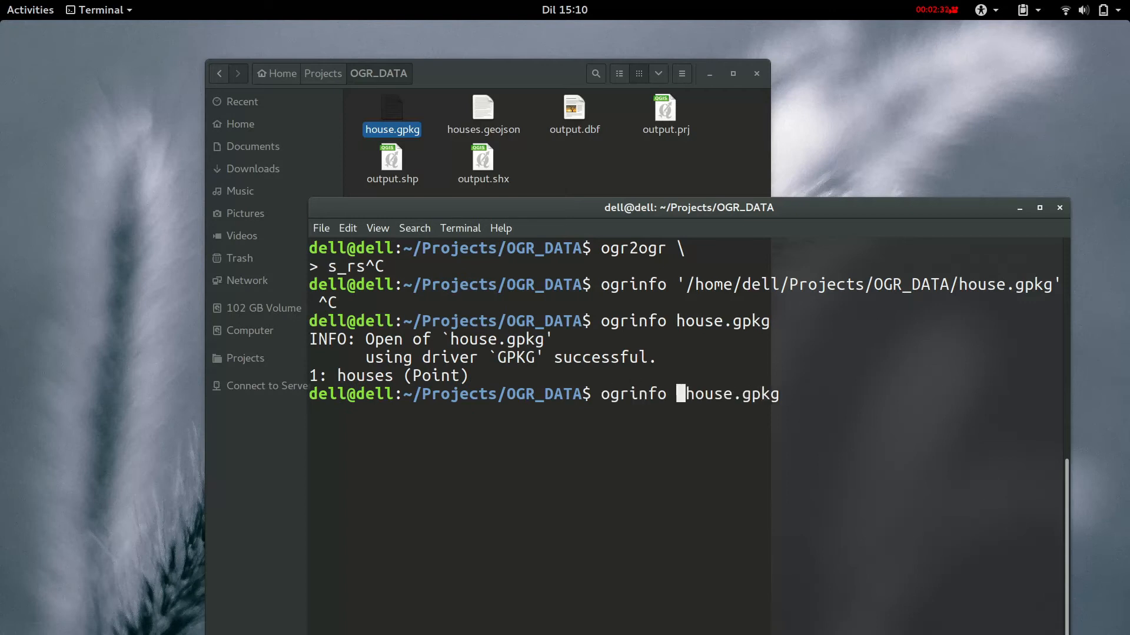
{"action": "type", "text": "-so"}
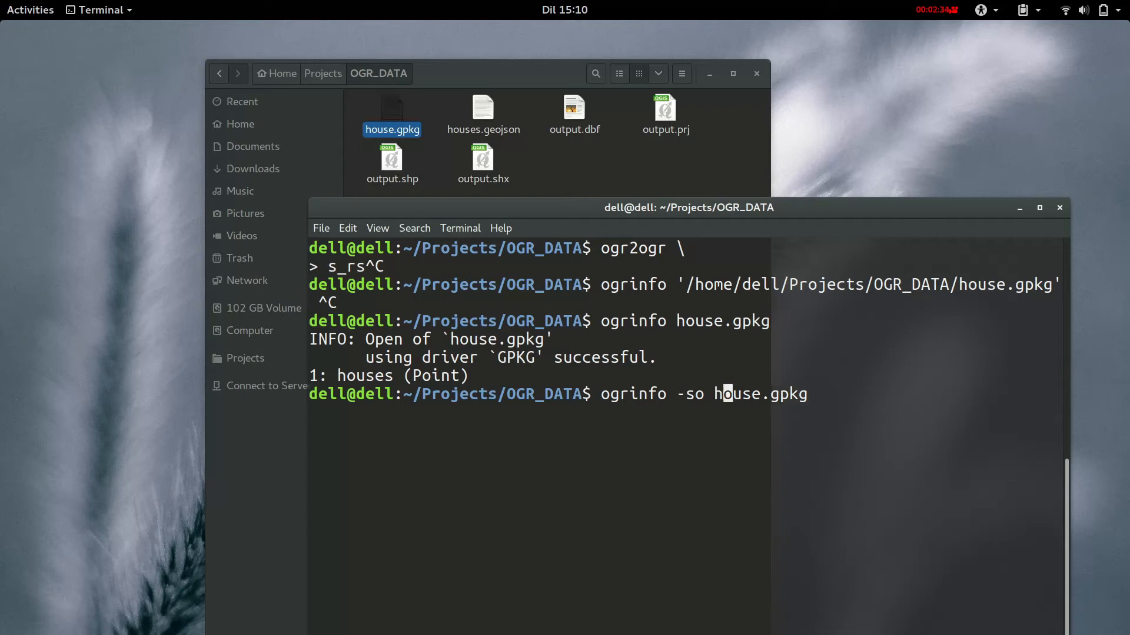
{"action": "type", "text": "hou"}
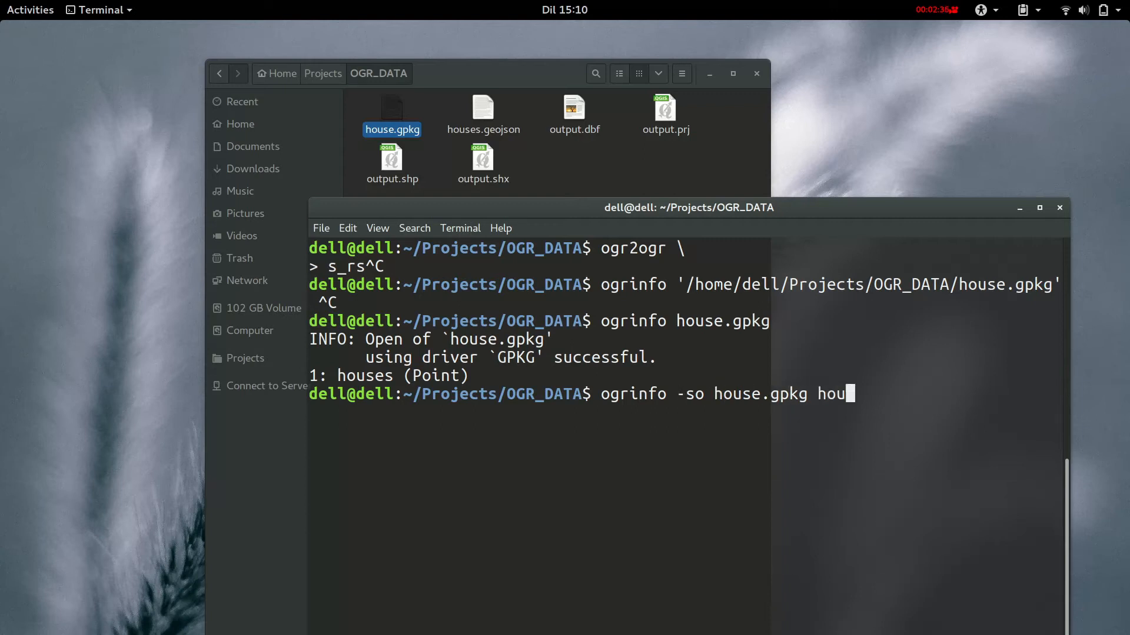
{"action": "type", "text": "ses"}
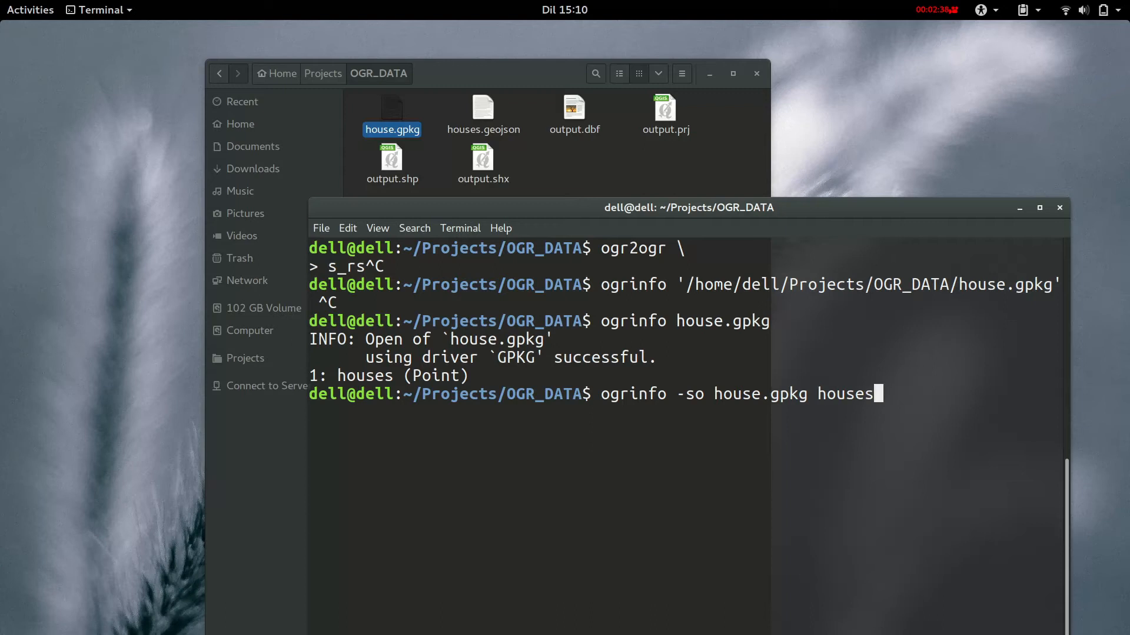
{"action": "key", "text": "Return"}
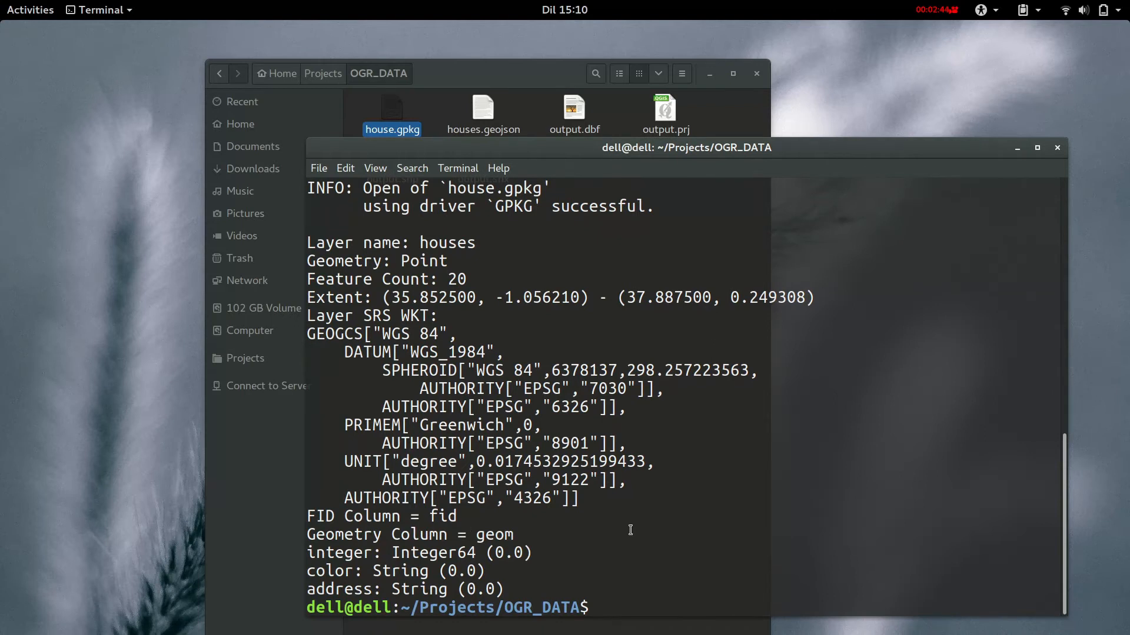
{"action": "double_click", "coordinate": [538, 498]}
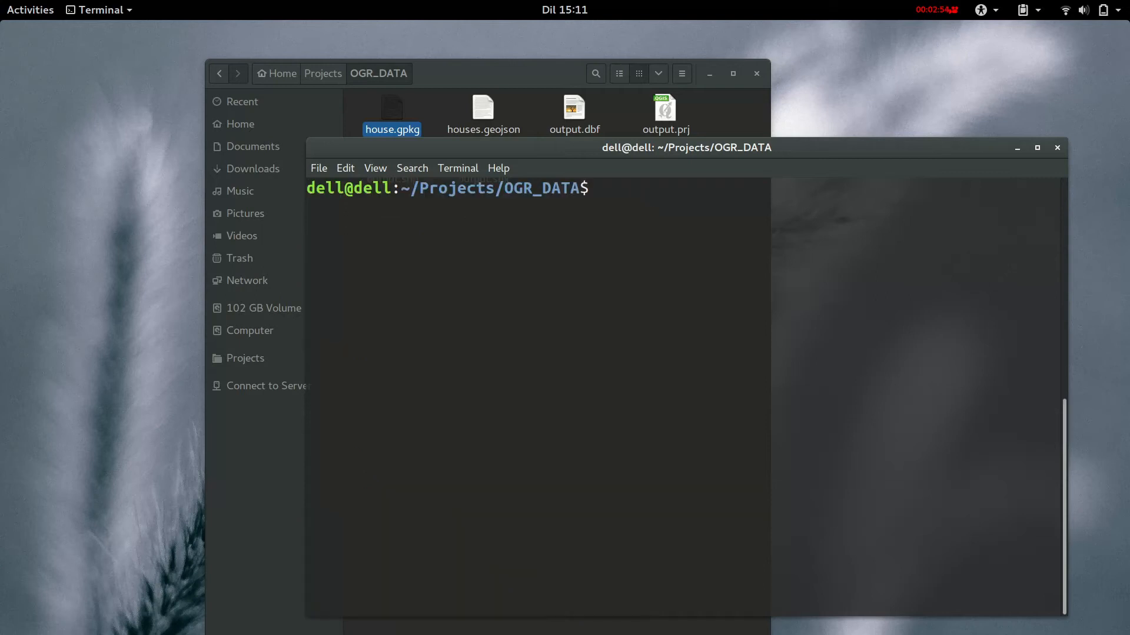
{"action": "type", "text": "ogr2ogr -s_srs \"EPSG:4326\" -t_srs \"EPSG:3857\" \\"}
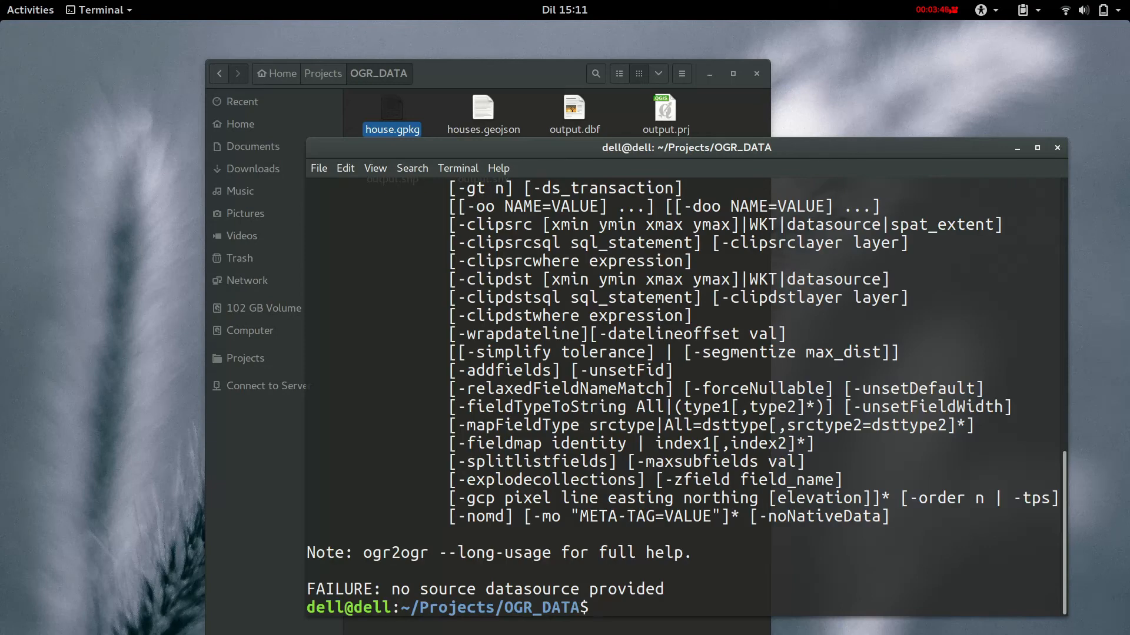
{"action": "type", "text": "clear"}
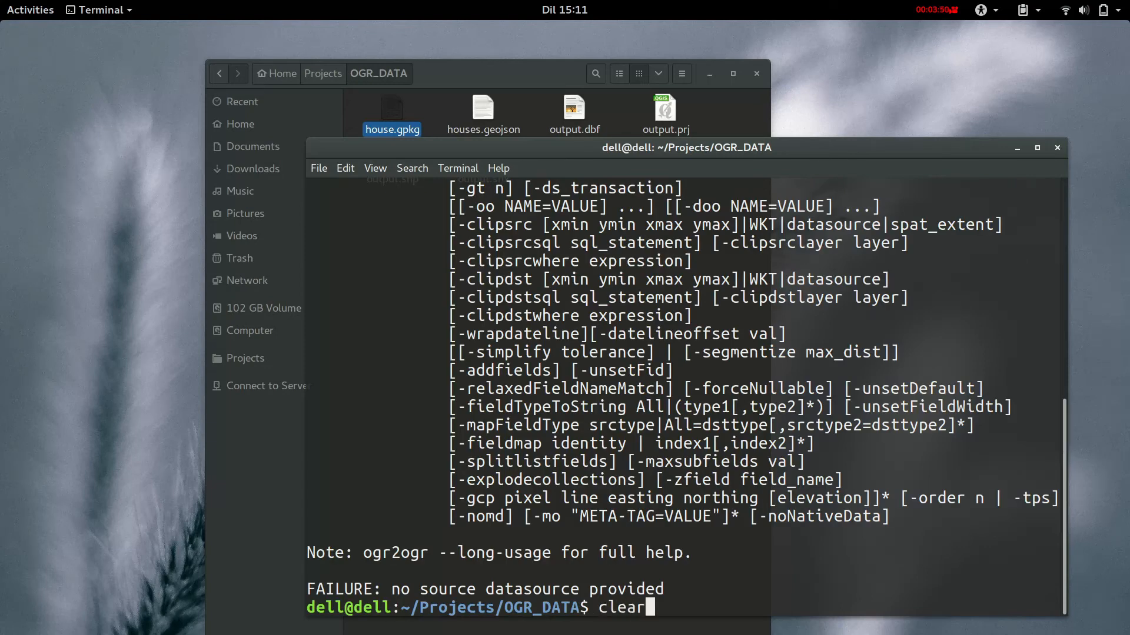
{"action": "key", "text": "Return"}
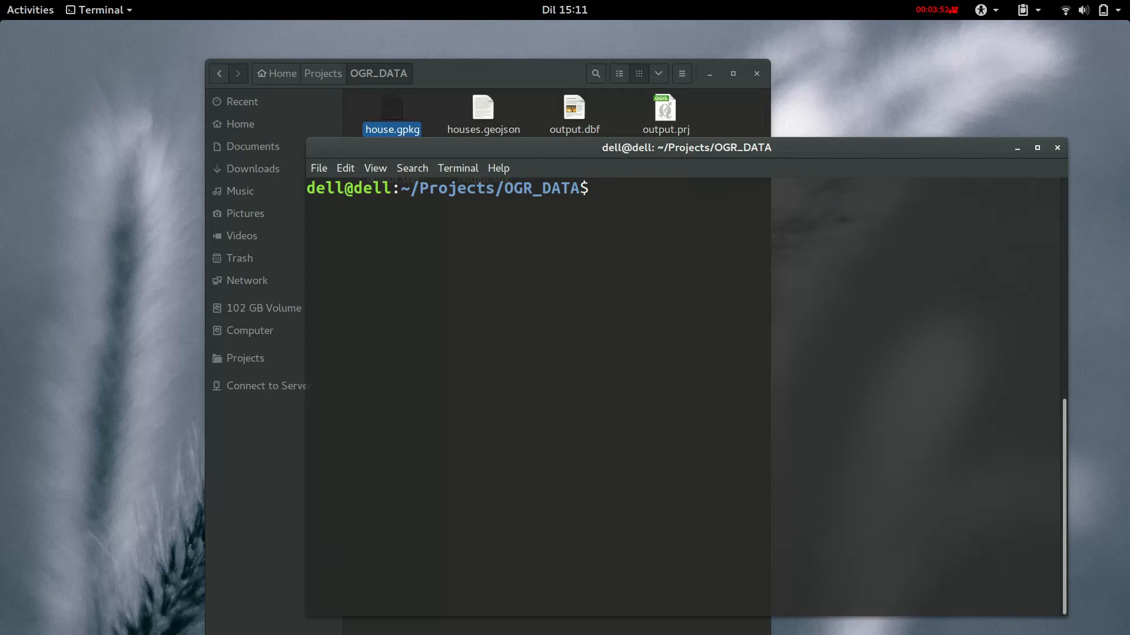
Start the ogr2ogr command with -s_srs EPSG:4326 and -t_srs EPSG:3857, continued onto a new line.
{"action": "type", "text": "or"}
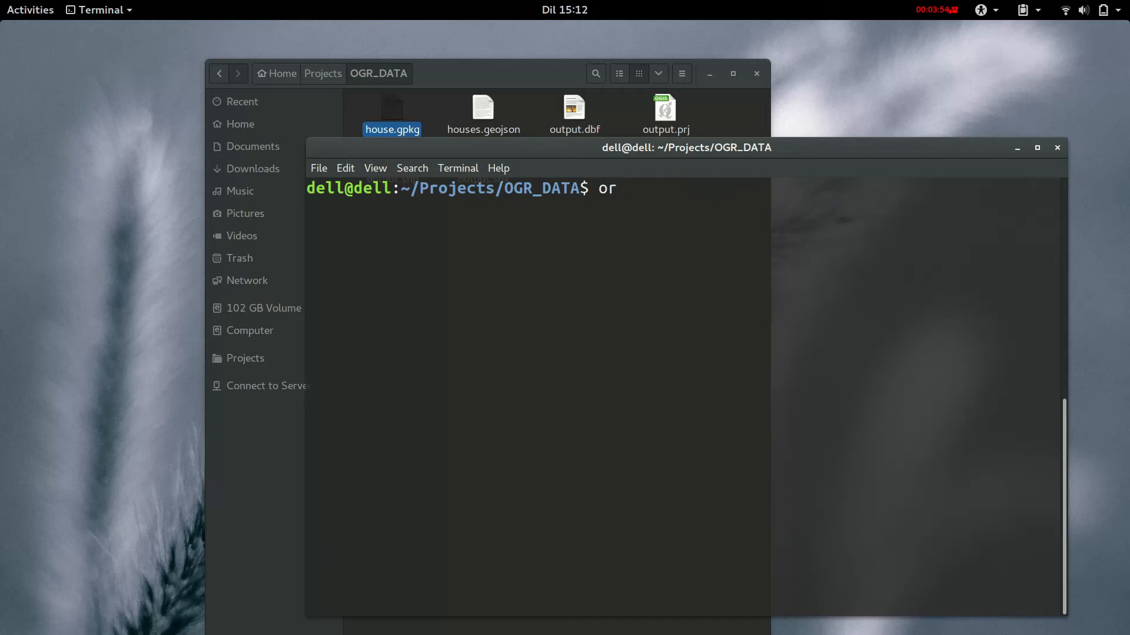
{"action": "type", "text": "gr"}
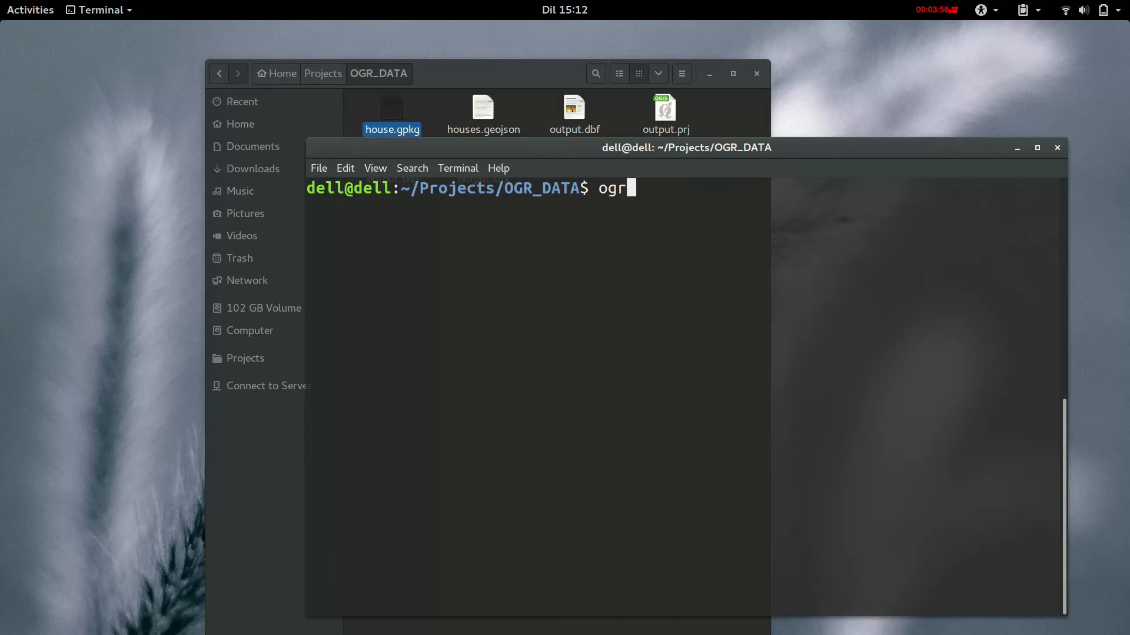
{"action": "type", "text": "2og`"}
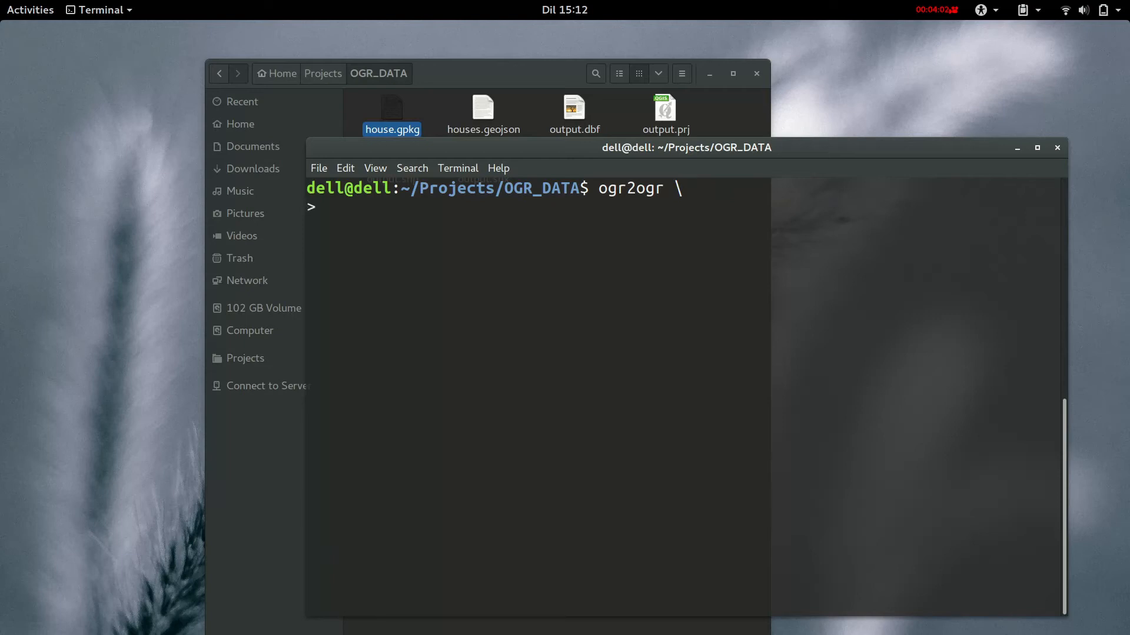
{"action": "type", "text": "-s"}
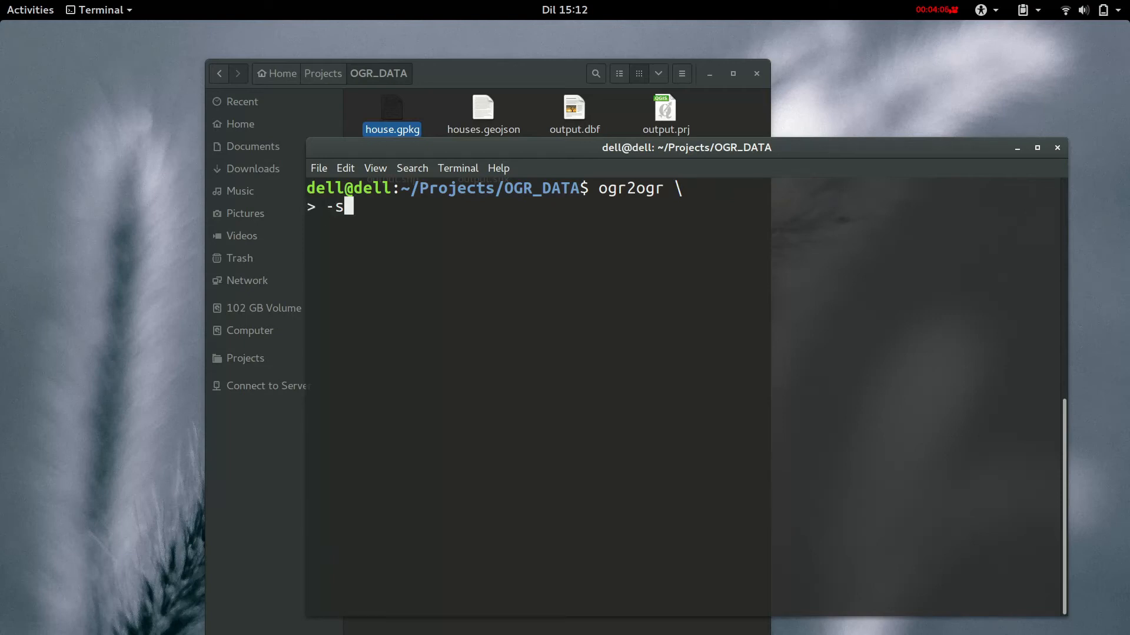
{"action": "type", "text": "_srs"}
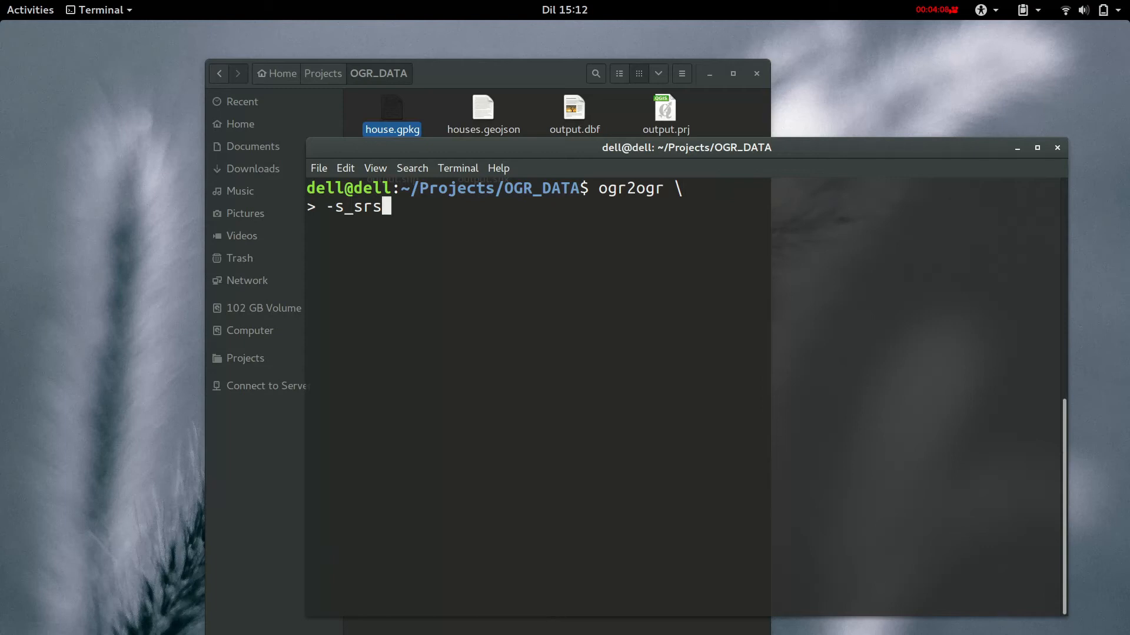
{"action": "type", "text": "E"}
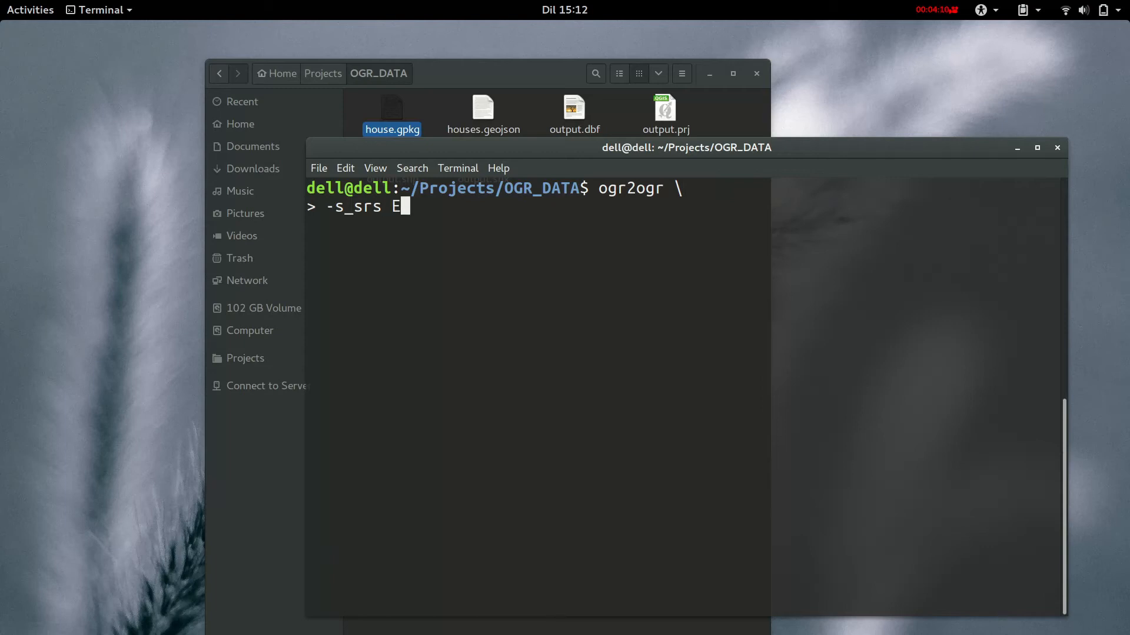
{"action": "type", "text": "PSG:"}
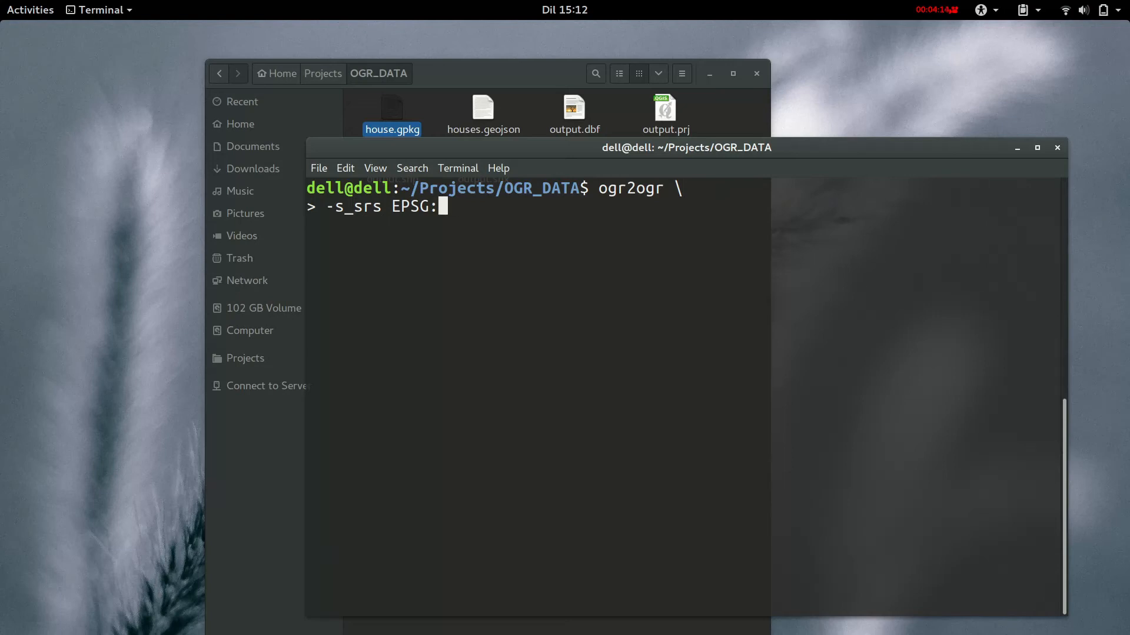
{"action": "type", "text": "4326 \\"}
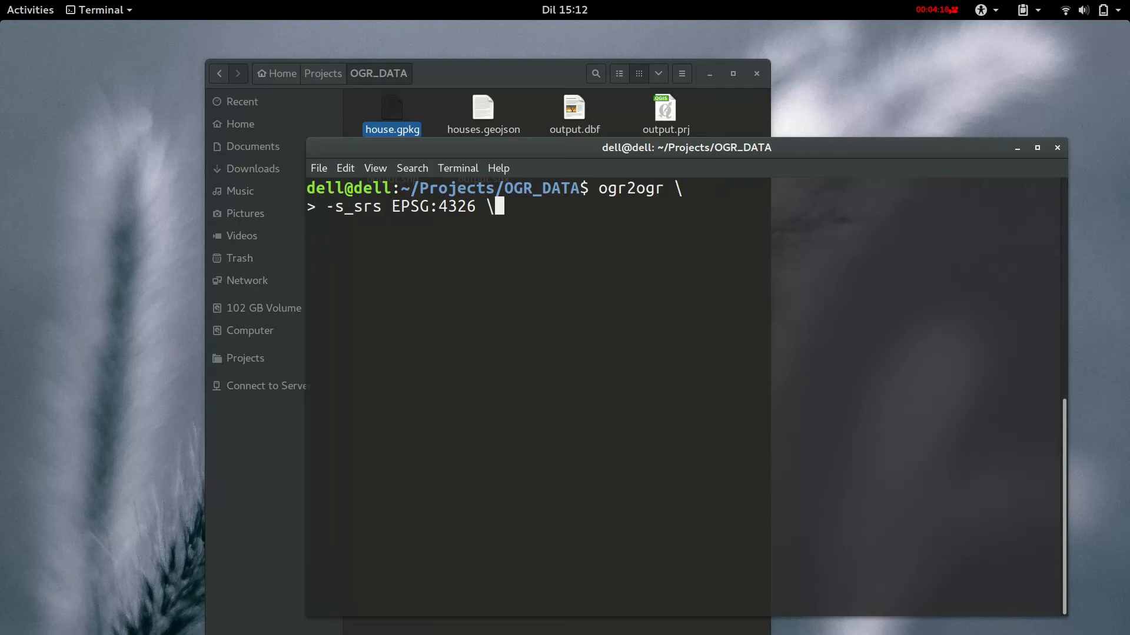
{"action": "type", "text": "-T"}
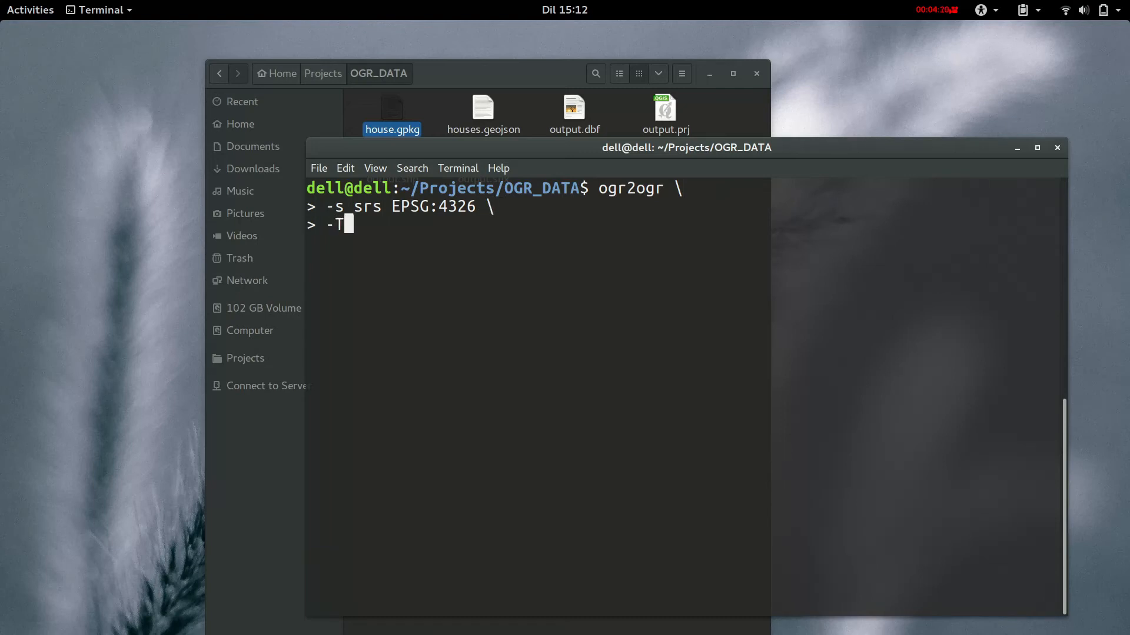
{"action": "type", "text": "_S"}
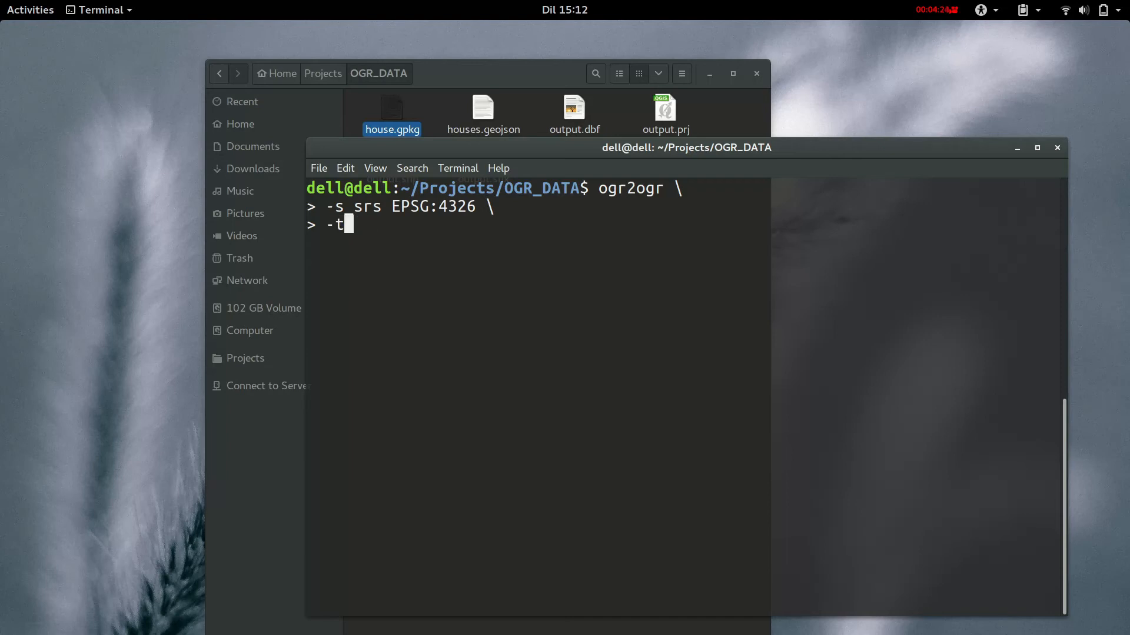
{"action": "type", "text": "_srs"}
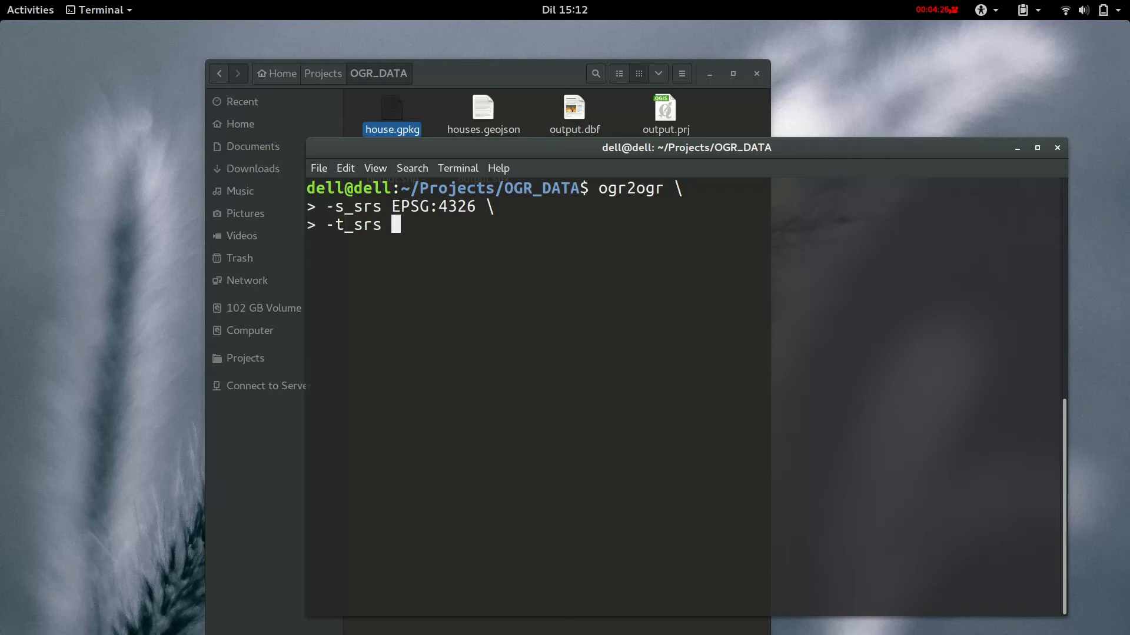
{"action": "type", "text": "EPS"}
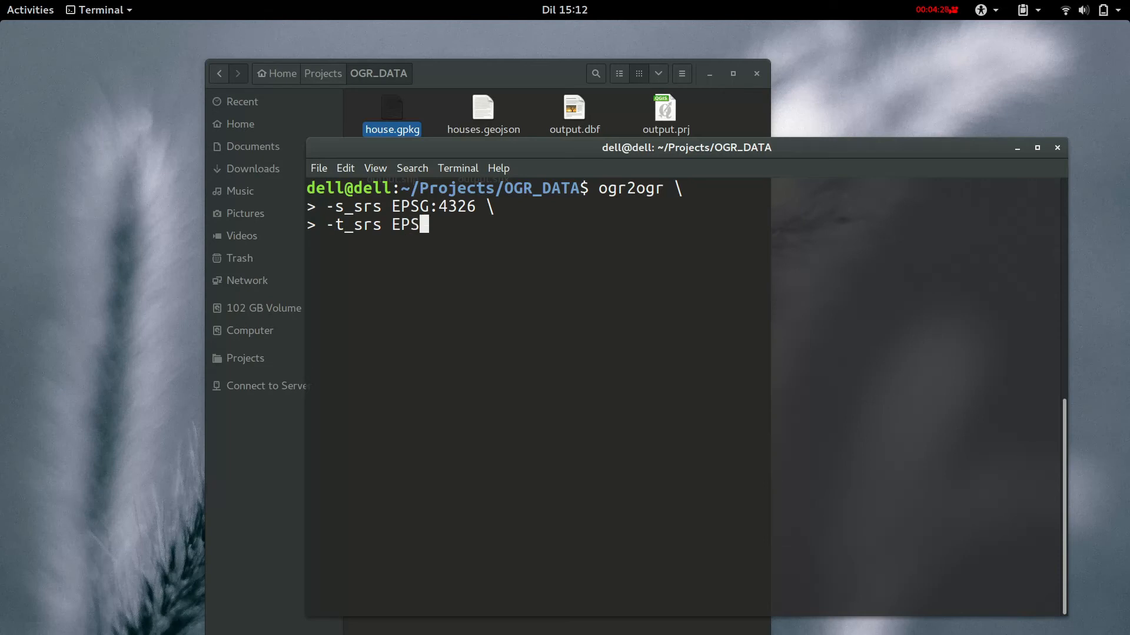
{"action": "type", "text": "G:"}
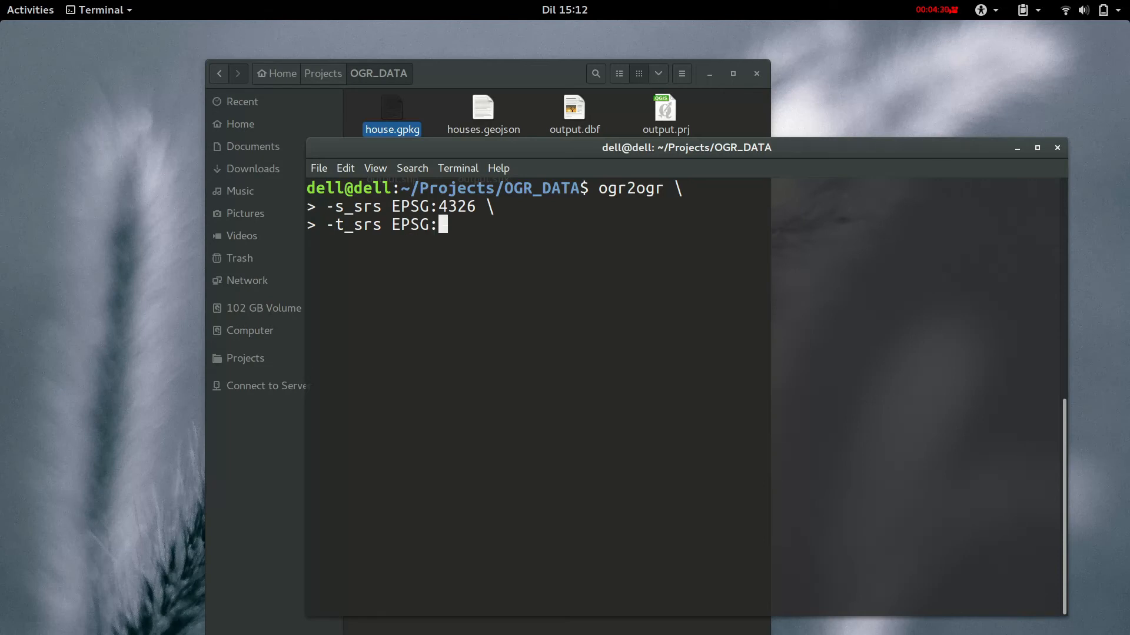
{"action": "type", "text": "3857"}
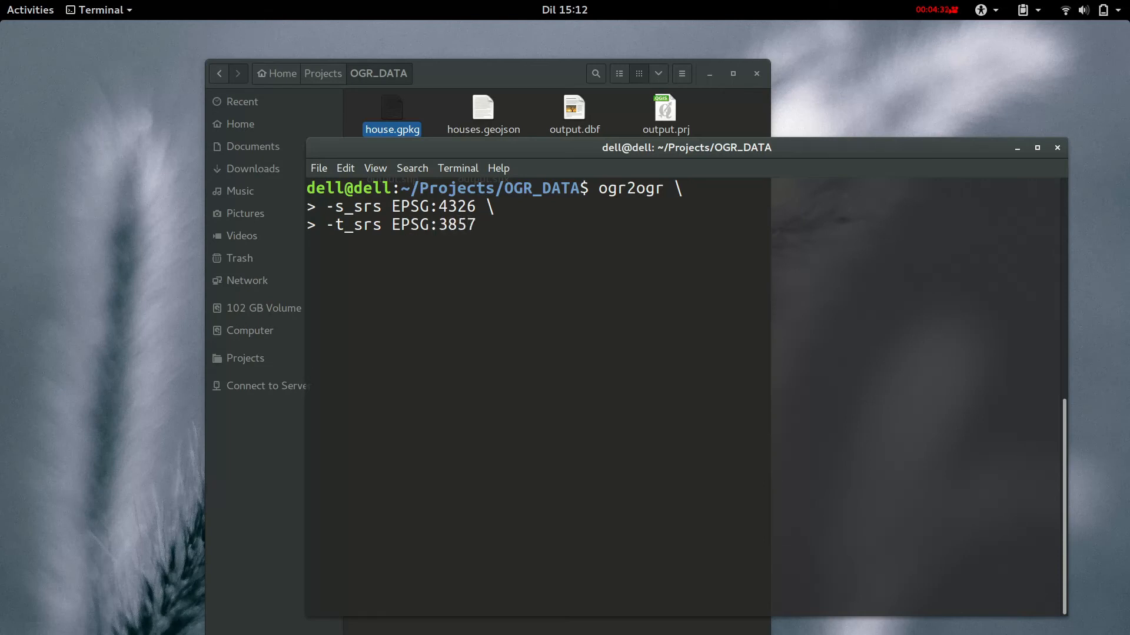
{"action": "key", "text": "Return"}
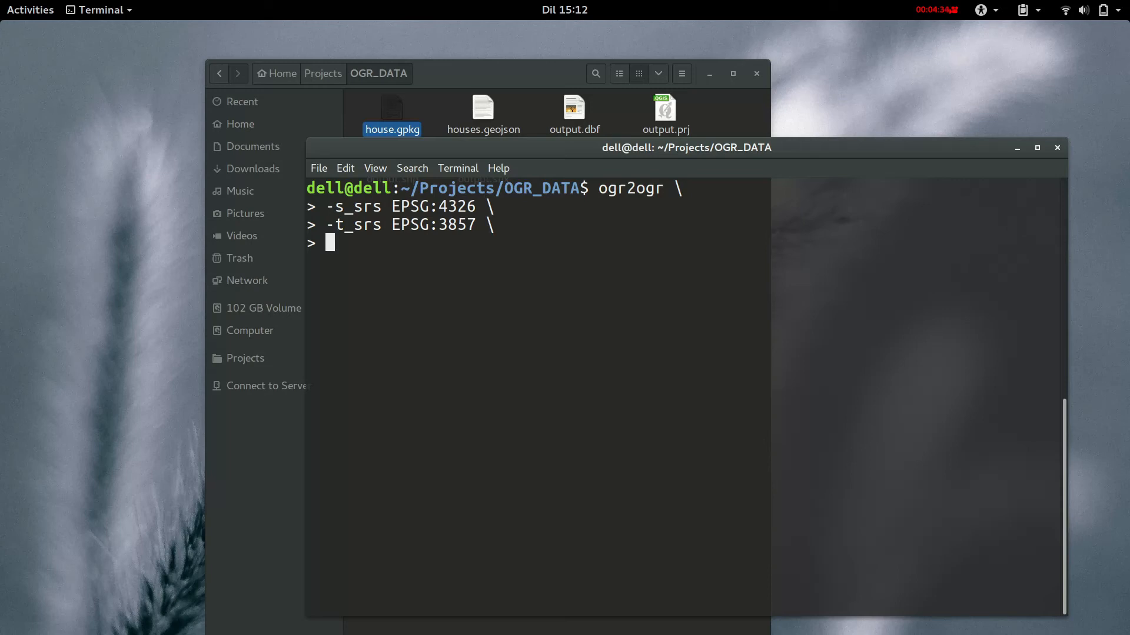
Complete the command with -f GPKG, output.gpkg as destination and house.gpkg as source.
{"action": "type", "text": "-"}
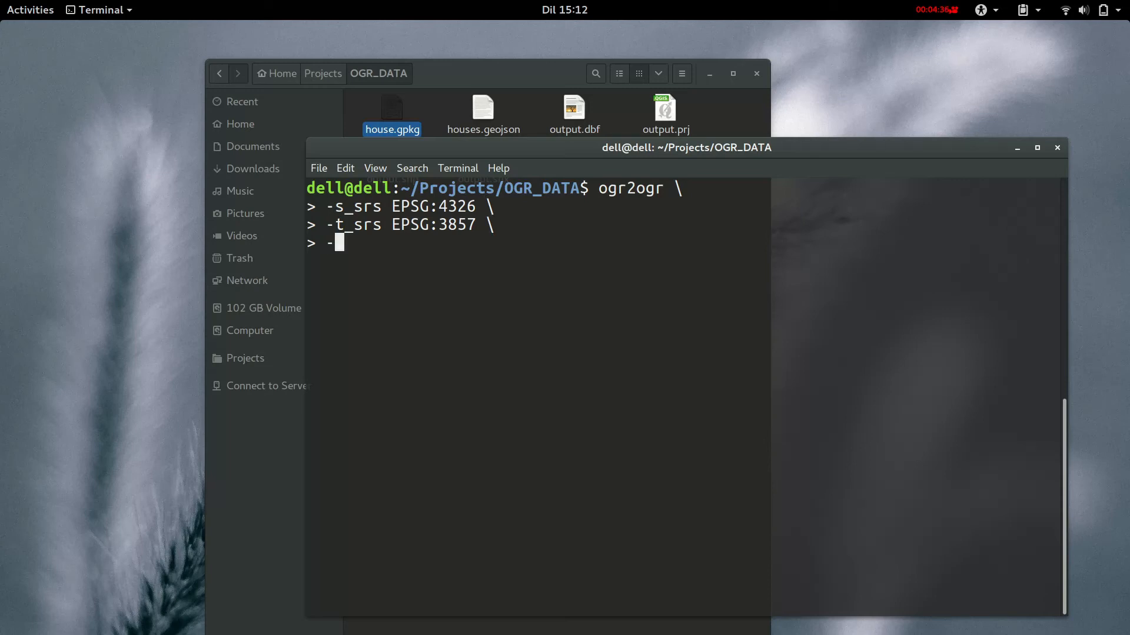
{"action": "type", "text": "f"}
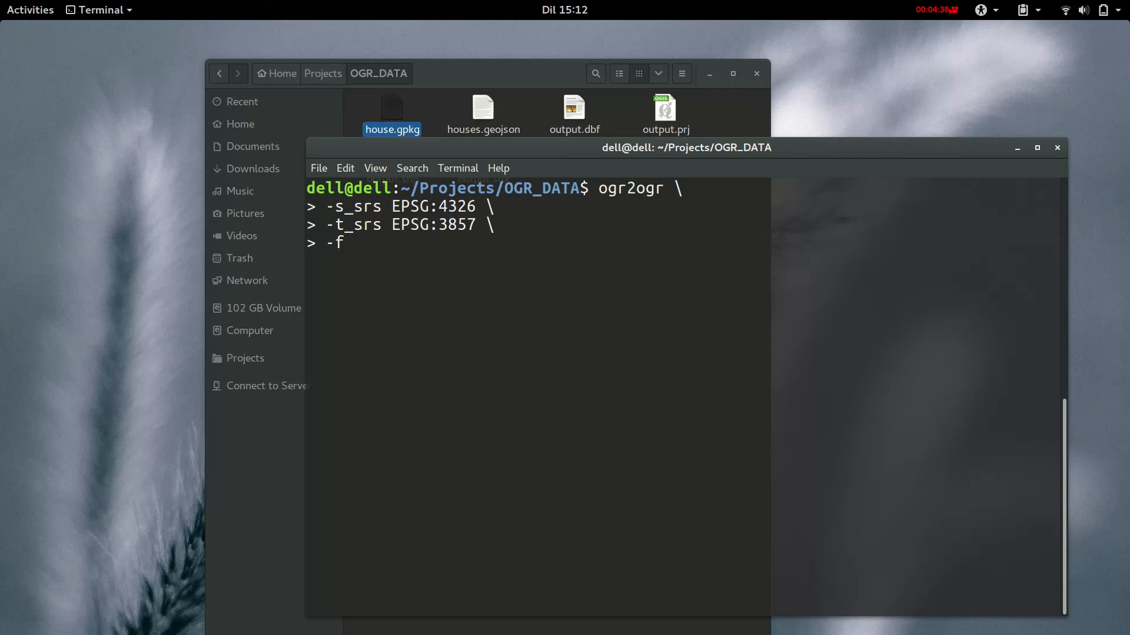
{"action": "type", "text": "G"}
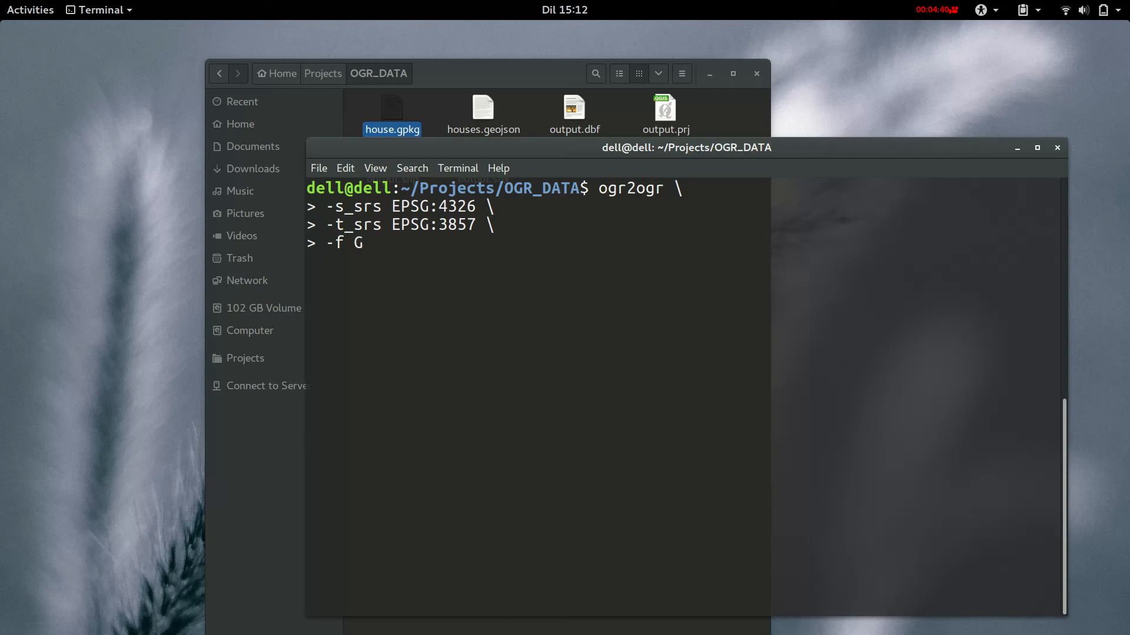
{"action": "type", "text": "S"}
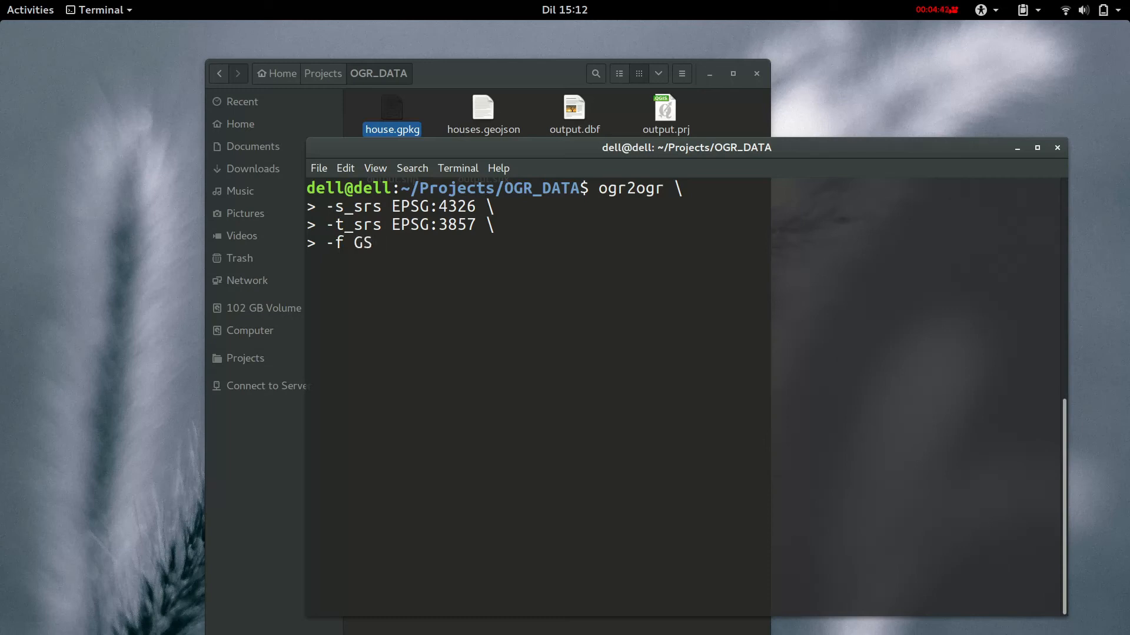
{"action": "type", "text": "P"}
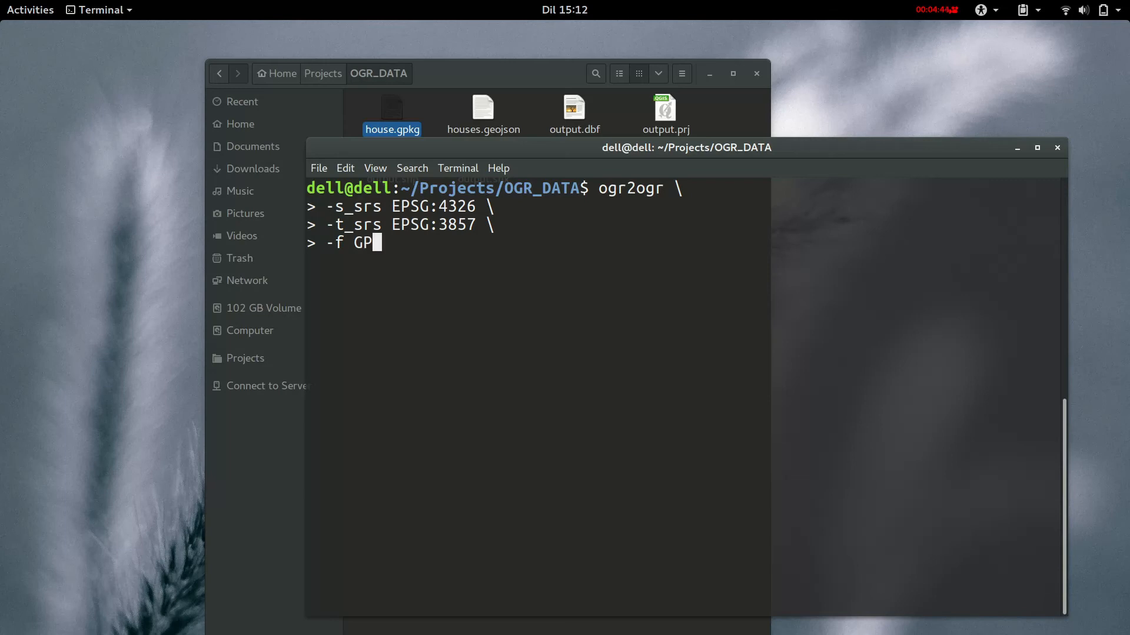
{"action": "type", "text": "KG \\"}
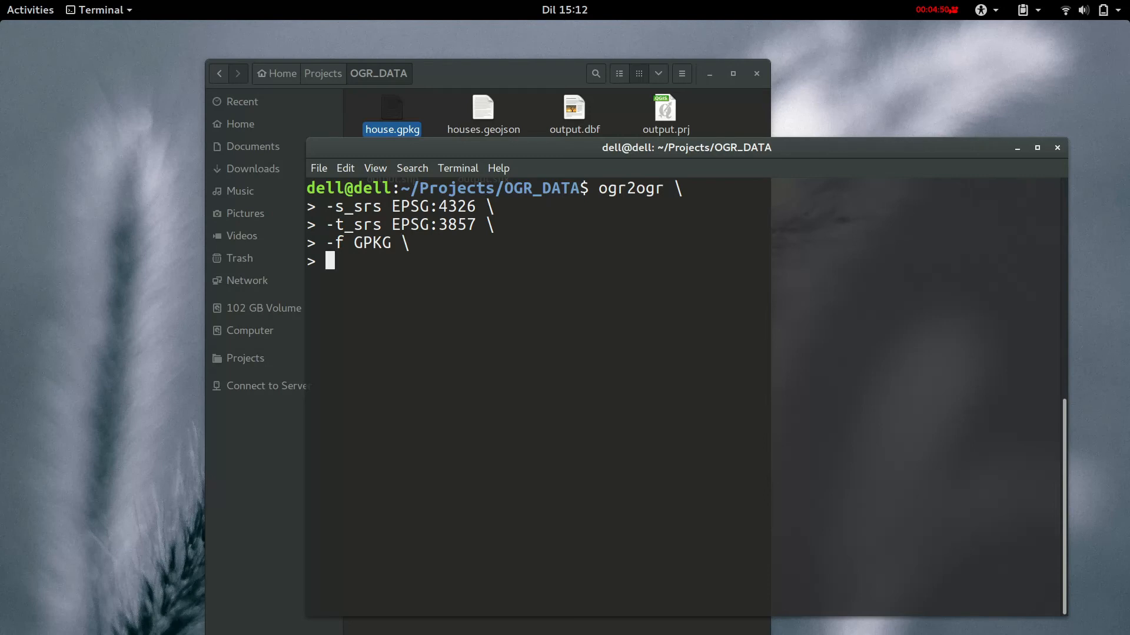
{"action": "type", "text": "out"}
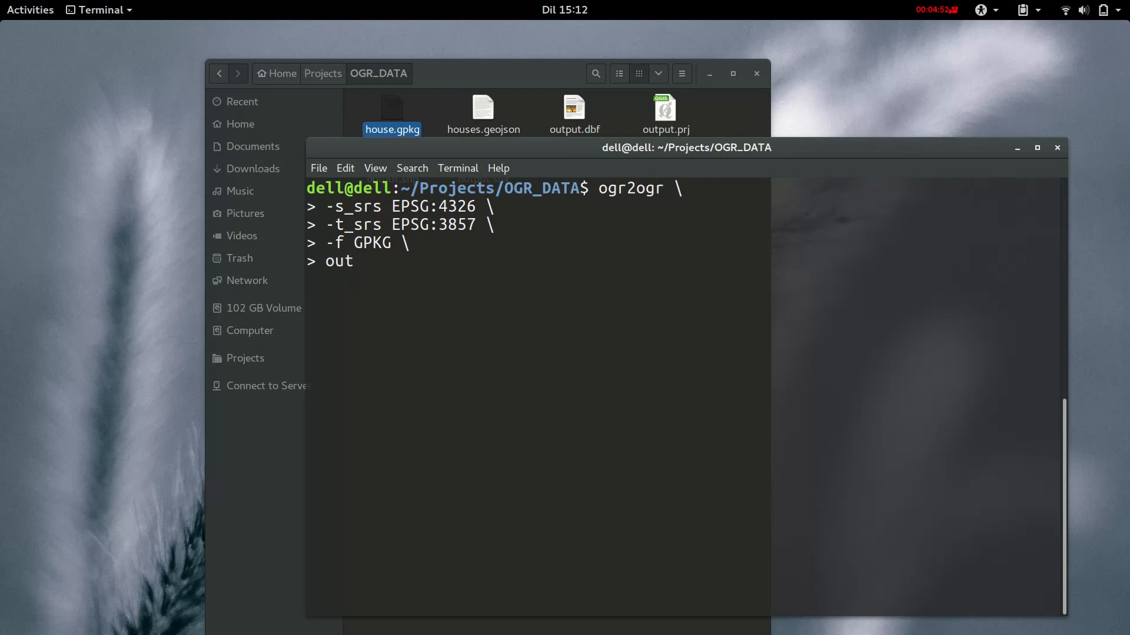
{"action": "type", "text": "put"}
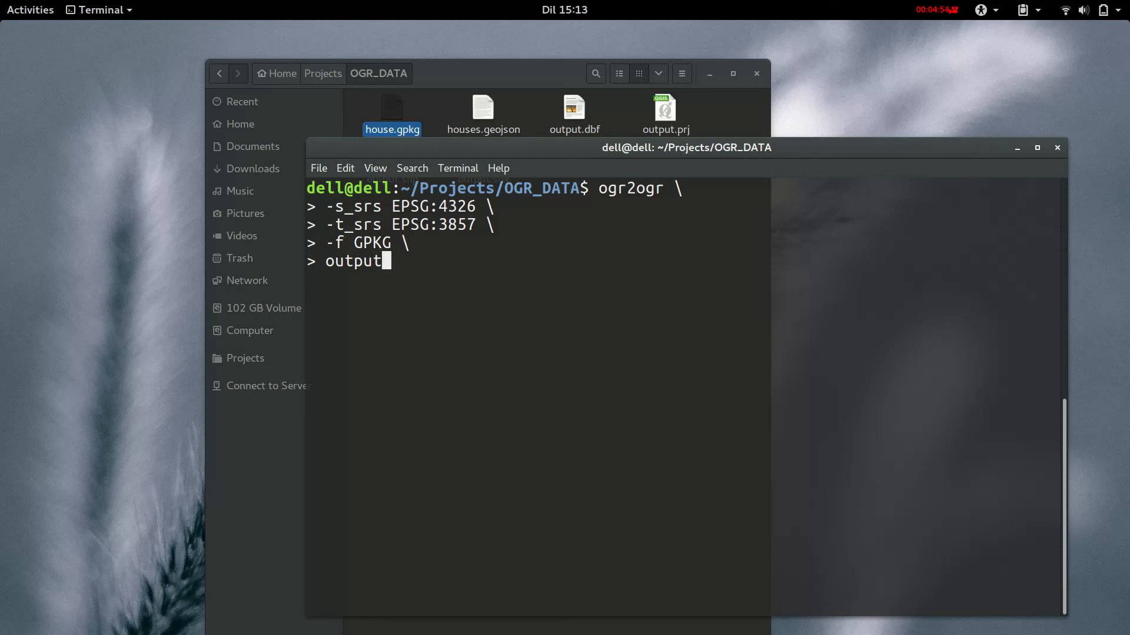
{"action": "type", "text": ".g"}
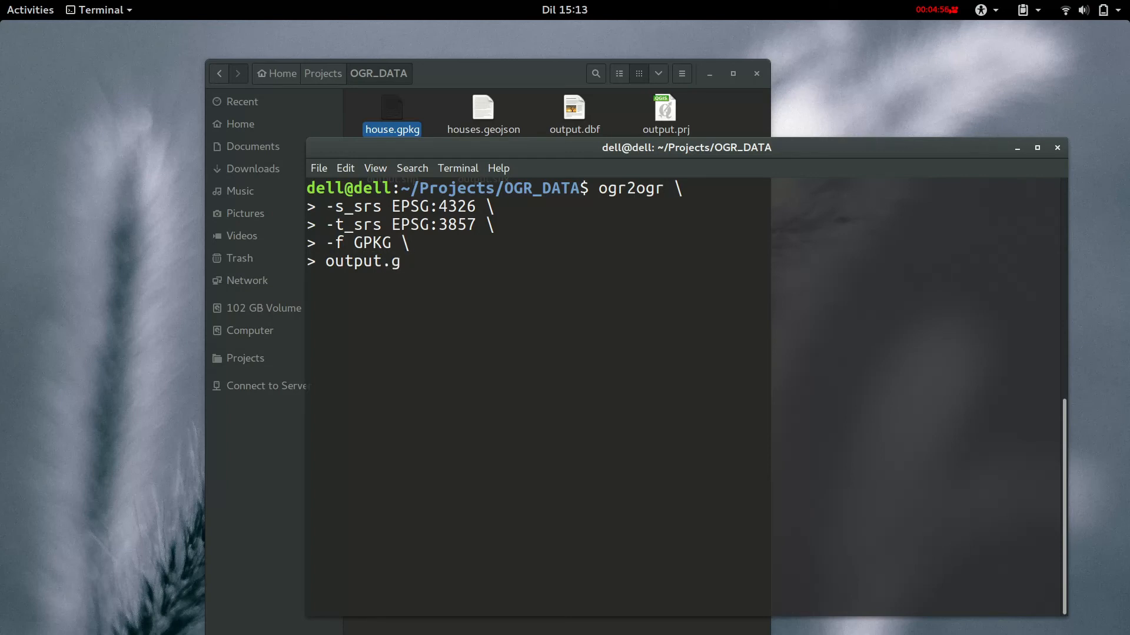
{"action": "type", "text": "pkg \\"}
{"action": "type", "text": "i"}
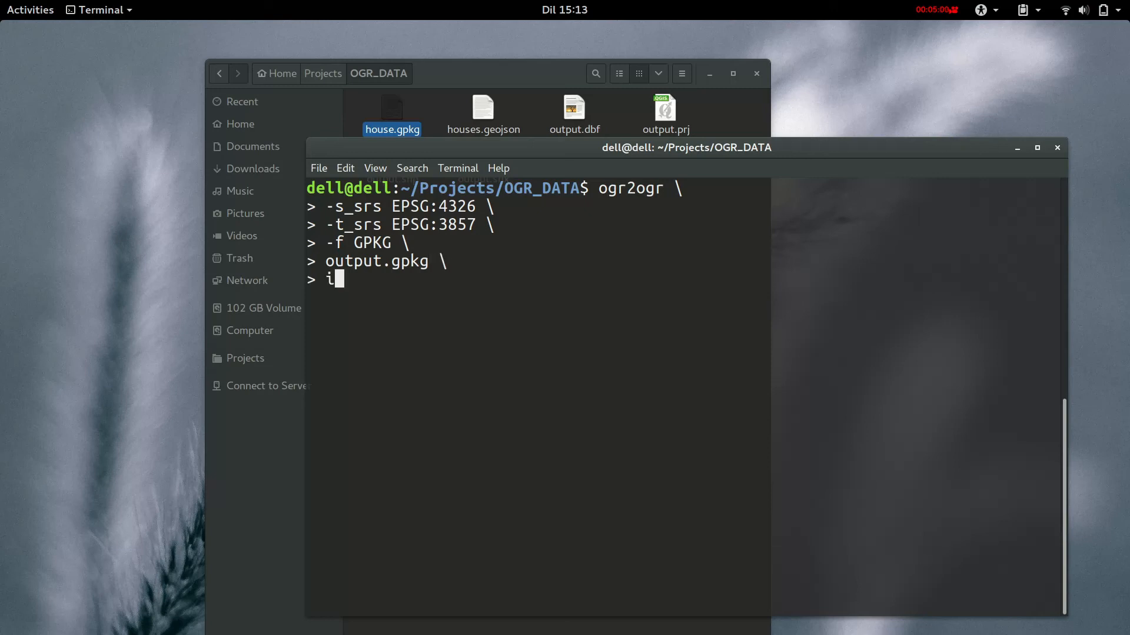
{"action": "type", "text": "n"}
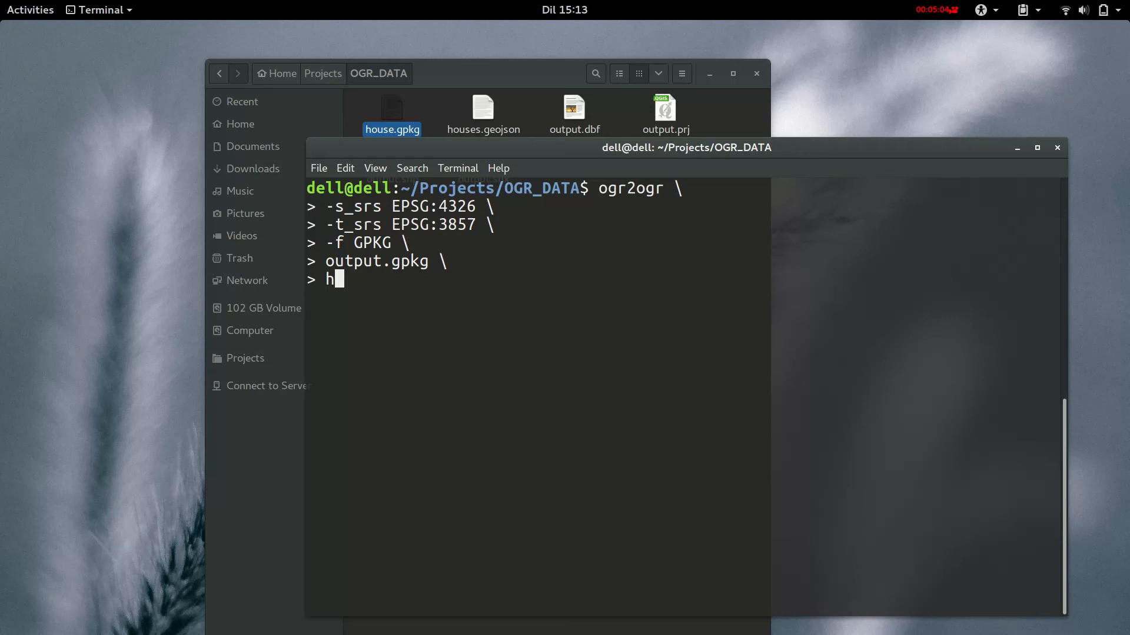
{"action": "type", "text": "ouse.gpkg"}
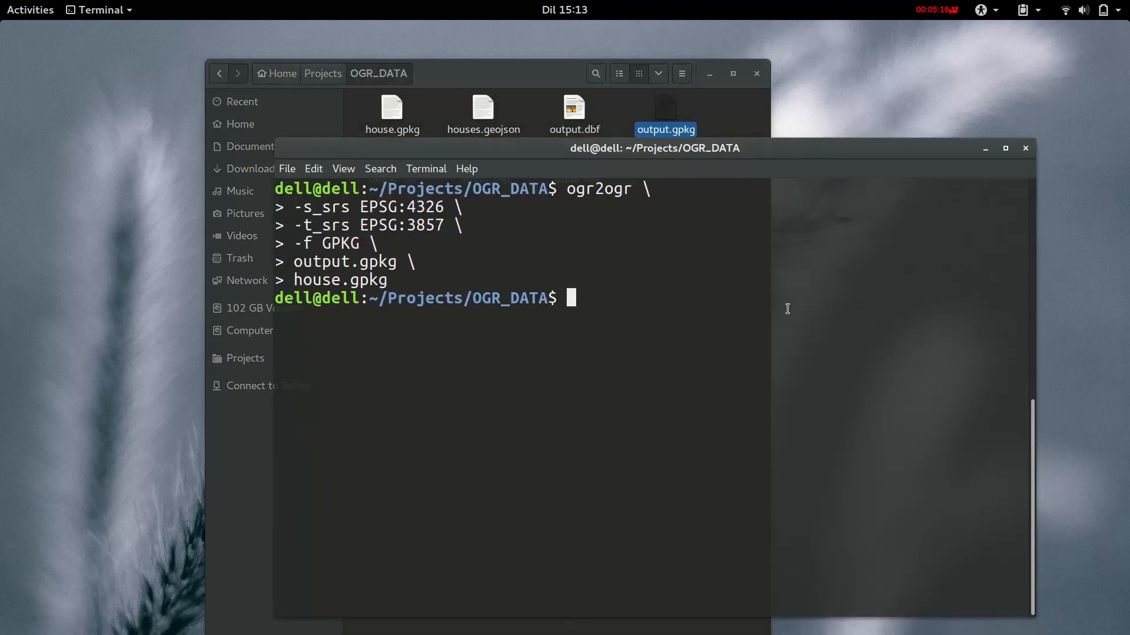
After the reprojection runs, compose 'ogrinfo -so output.gpkg' to inspect the new file.
{"action": "type", "text": "clear^C"}
{"action": "type", "text": "ogrin"}
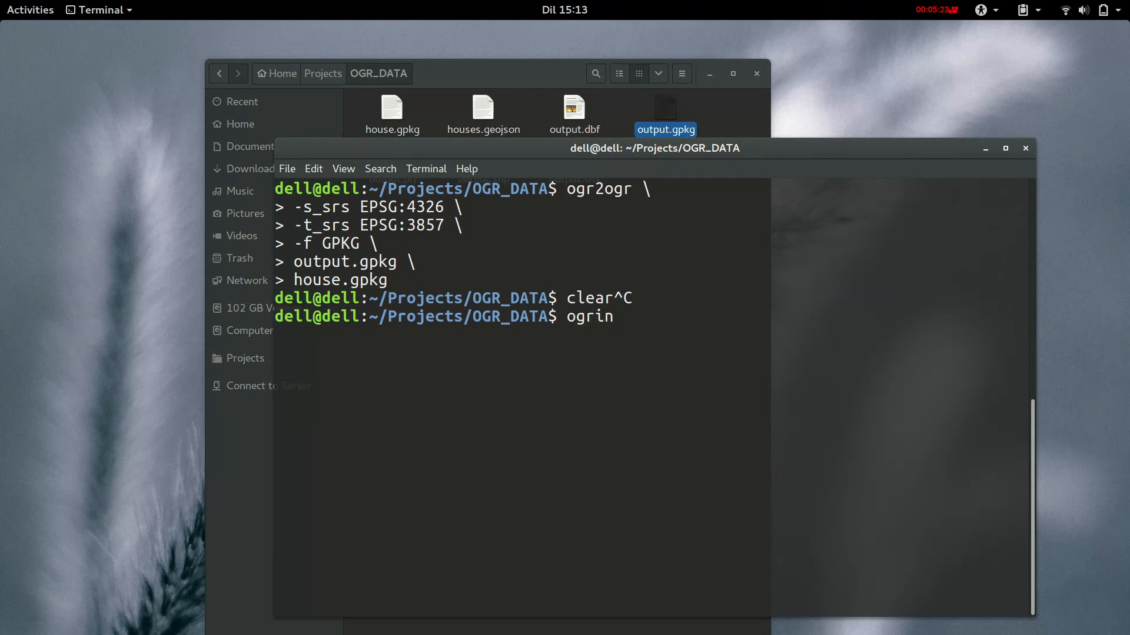
{"action": "type", "text": "fo"}
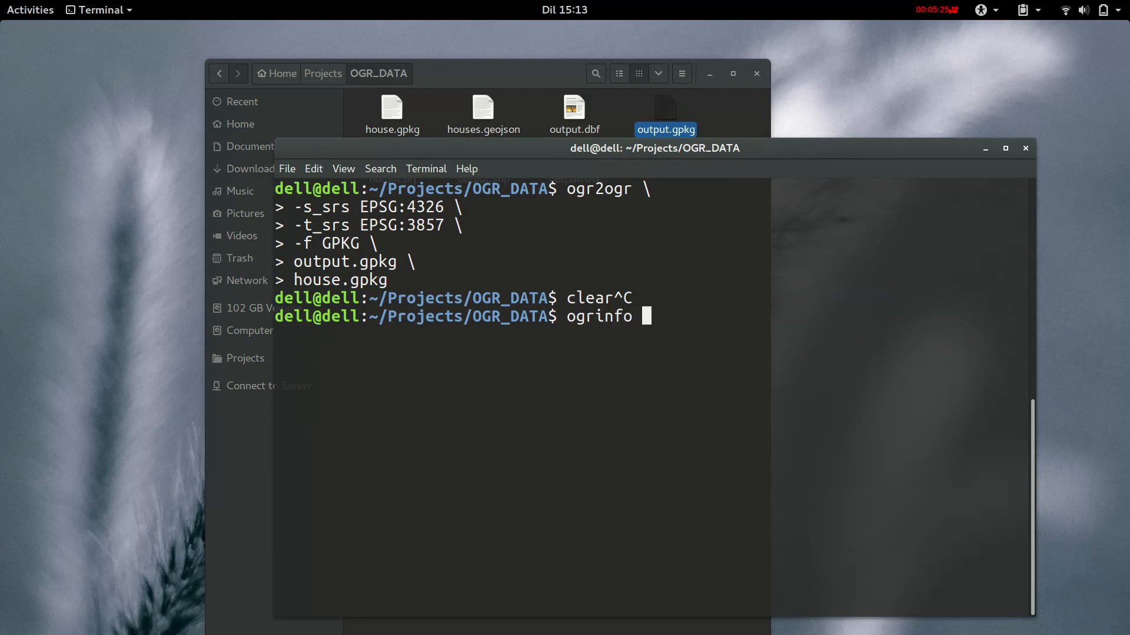
{"action": "type", "text": "-so"}
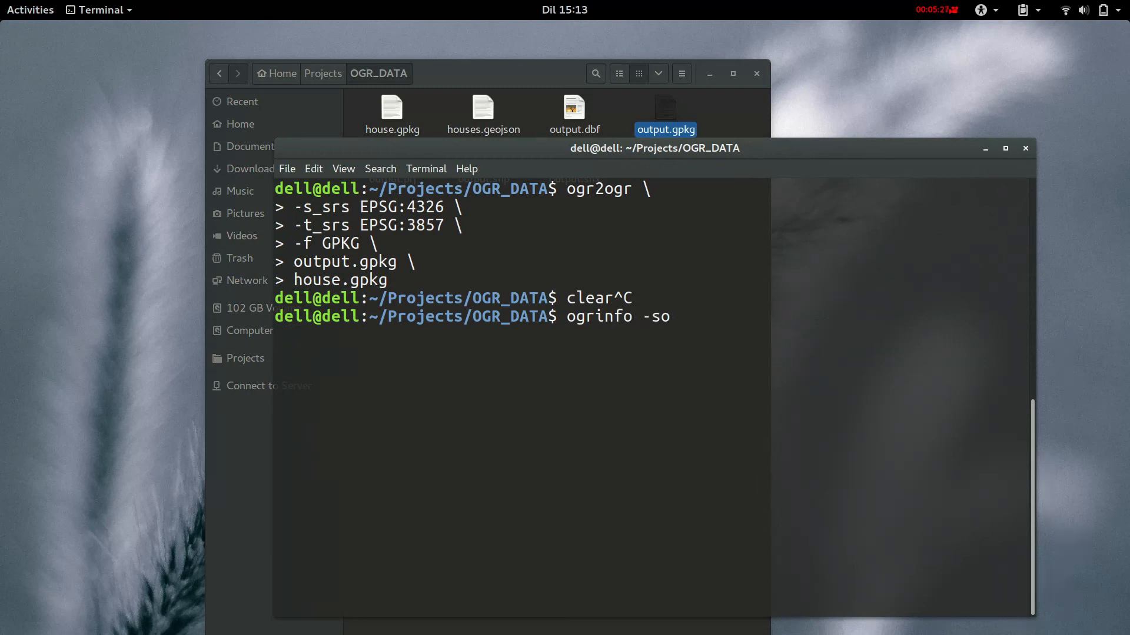
{"action": "type", "text": "h"}
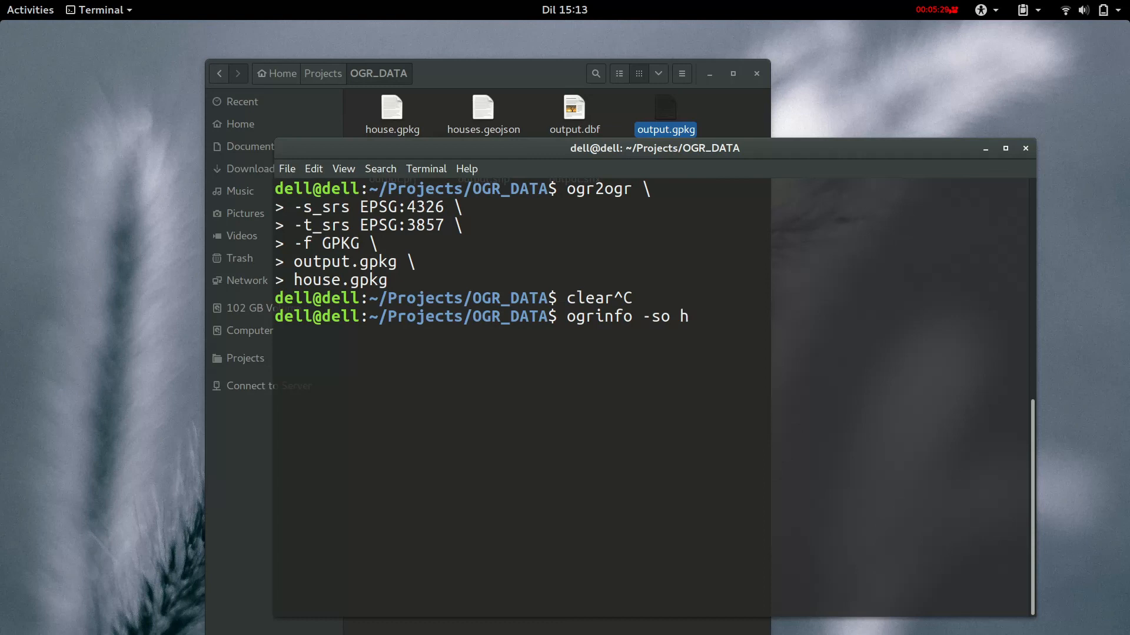
{"action": "type", "text": "output.gpkg"}
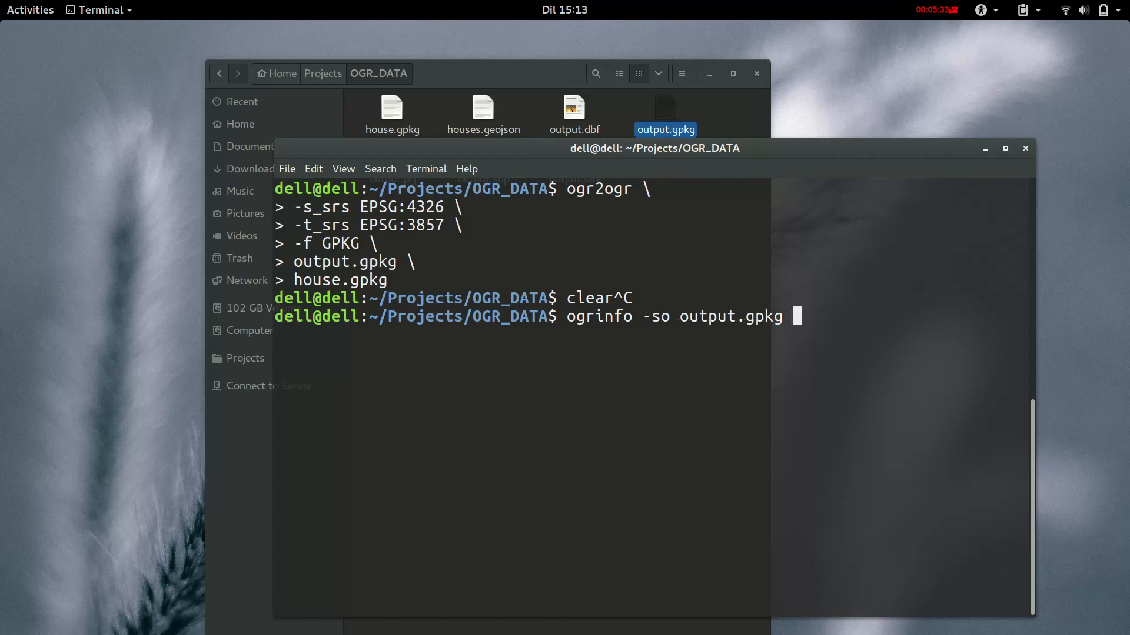
Run ogrinfo -so on output.gpkg and its houses layer, showing the EPSG:3857 Mercator spatial reference.
{"action": "key", "text": "Return"}
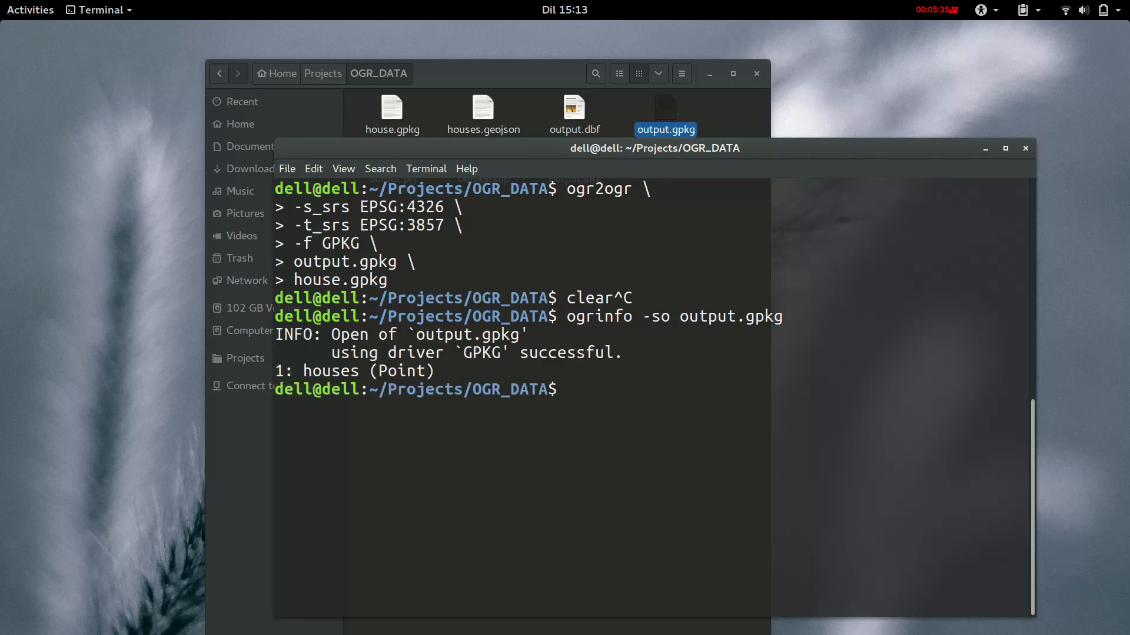
{"action": "type", "text": "ogrinfo -so output.gpkg"}
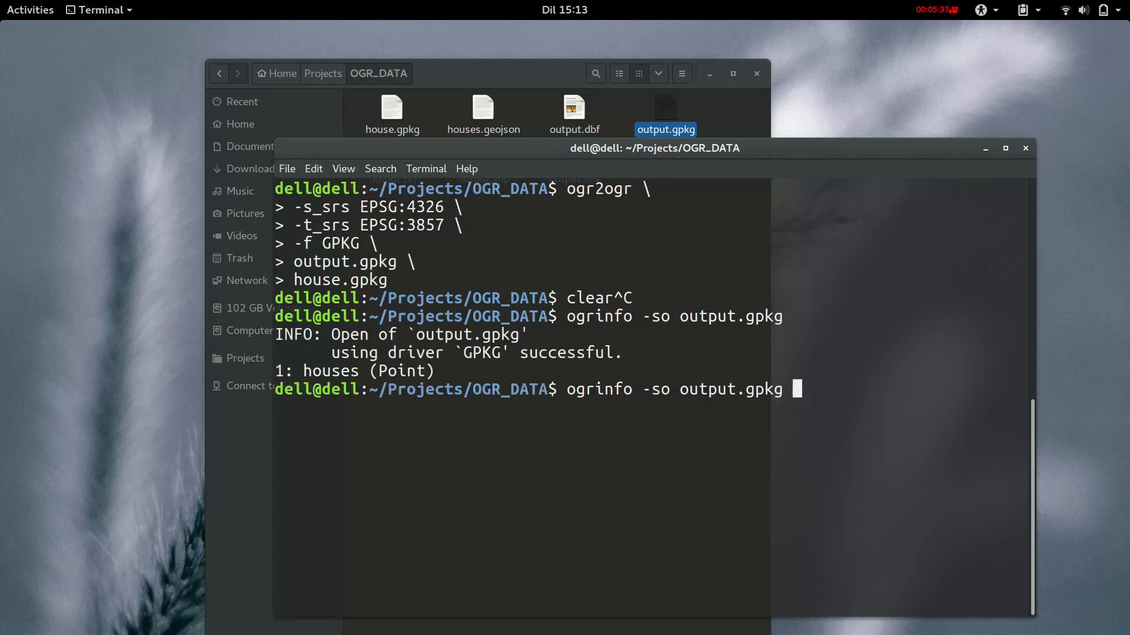
{"action": "type", "text": "housee"}
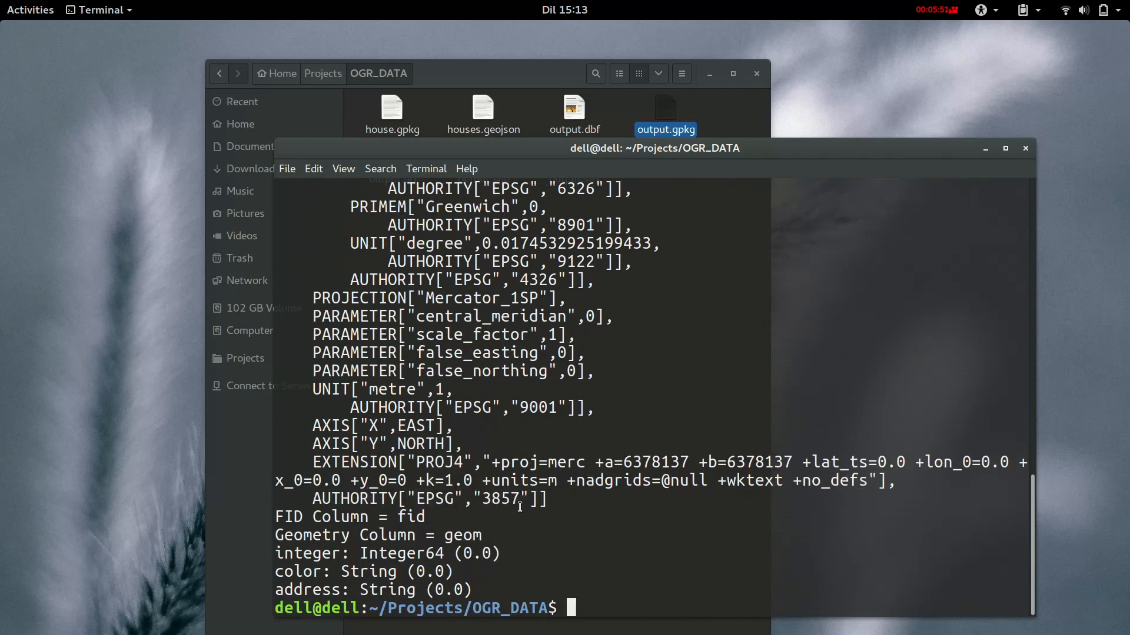
Highlight the EPSG code 3857 in the AUTHORITY line to confirm the new projection.
{"action": "double_click", "coordinate": [499, 499]}
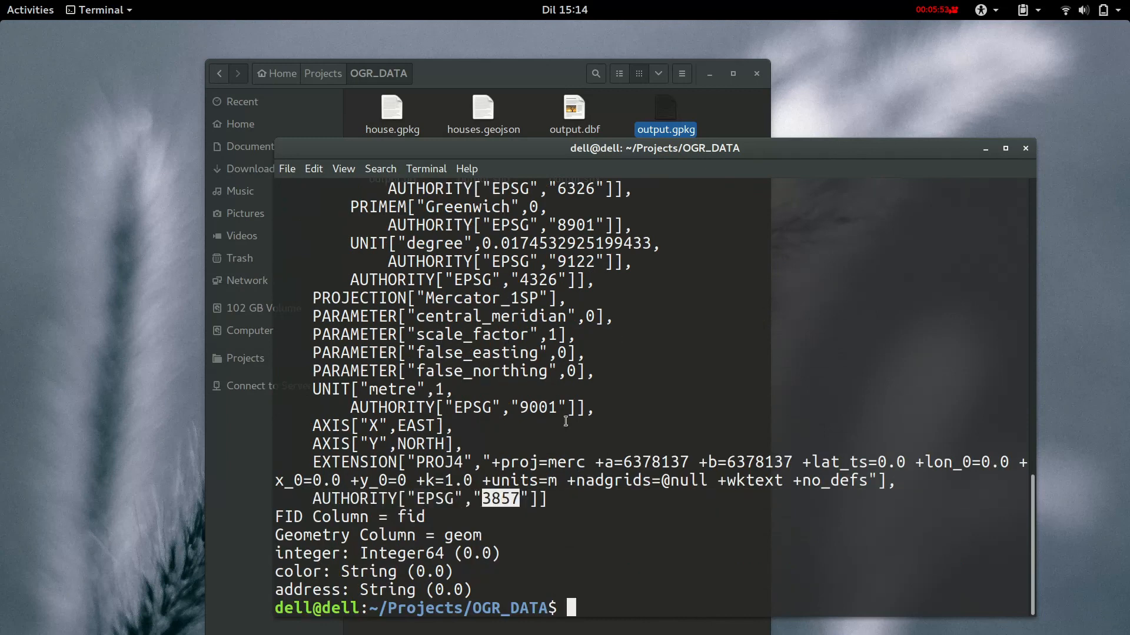
{"action": "mouse_move", "coordinate": [663, 204]}
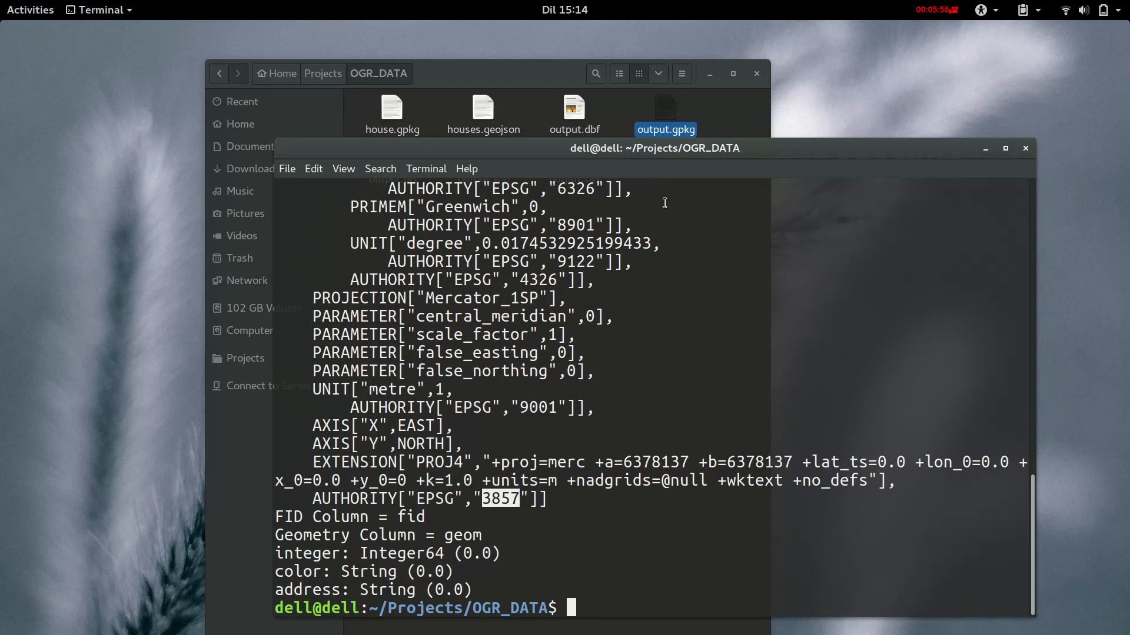
{"action": "mouse_move", "coordinate": [681, 245]}
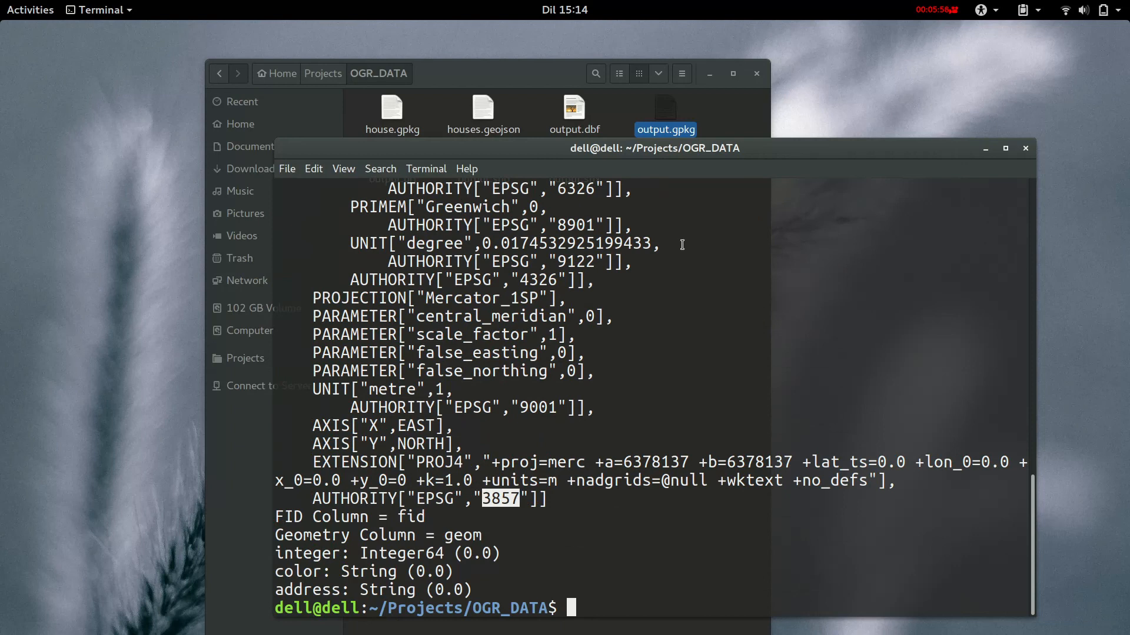